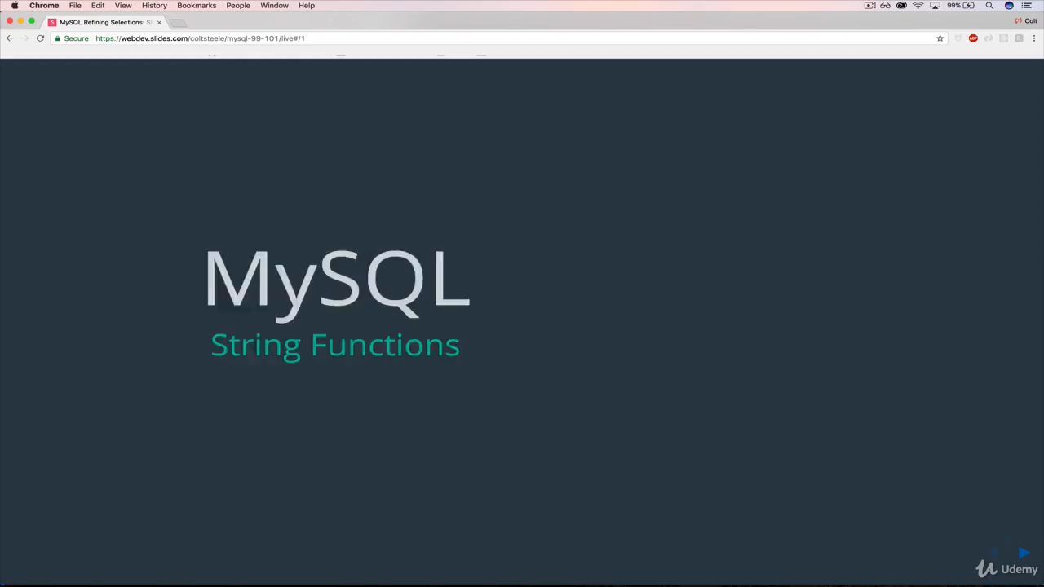
- Switch from the slides tab to the Cloud9 mysql_course workspace tab
key("right")
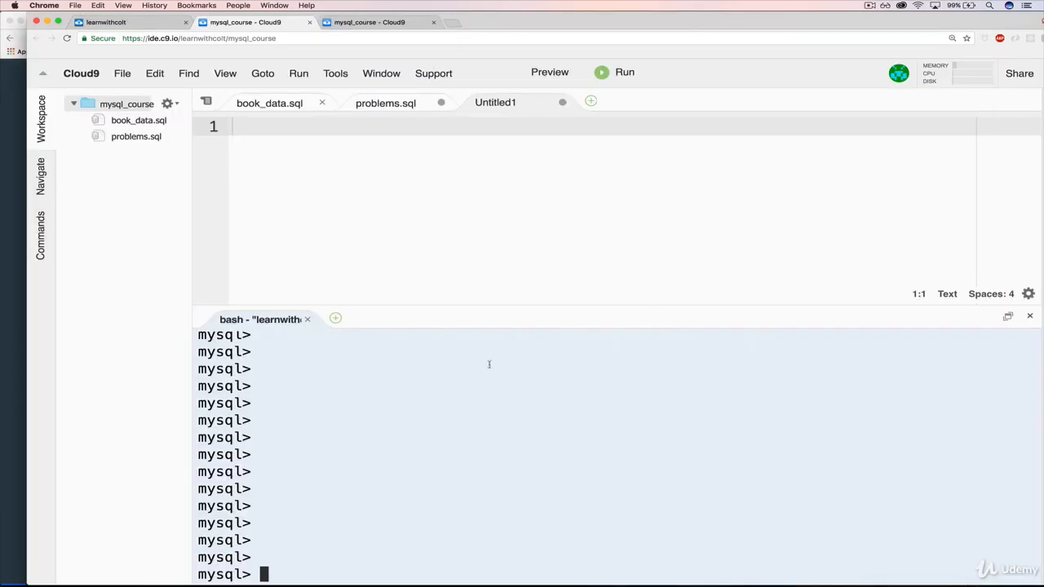
- Draft a CREATE TABLE cats statement at the MySQL prompt with a name VARCHAR(100) column
type("CREATE TABLE")
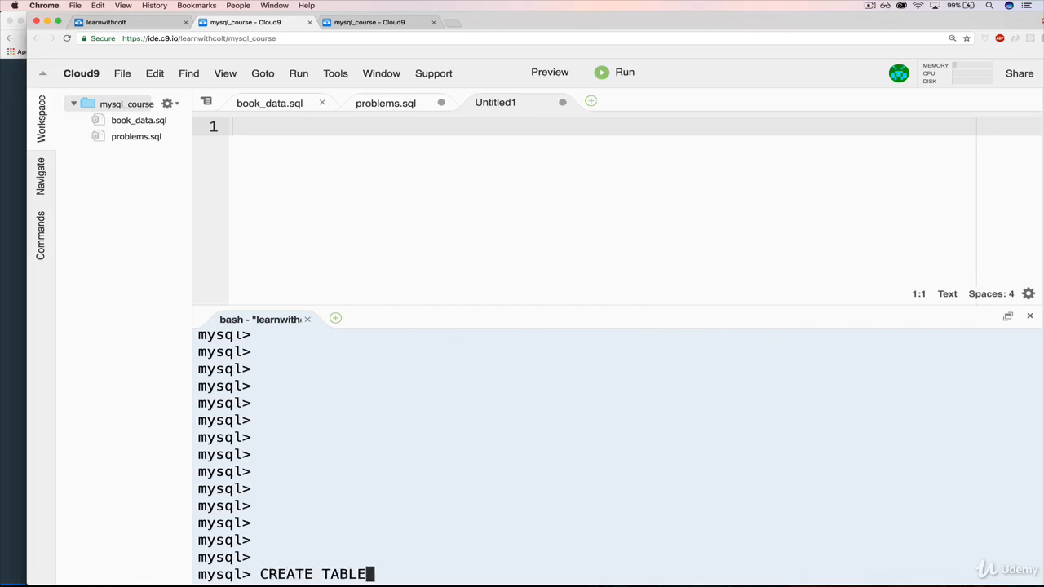
type("cat")
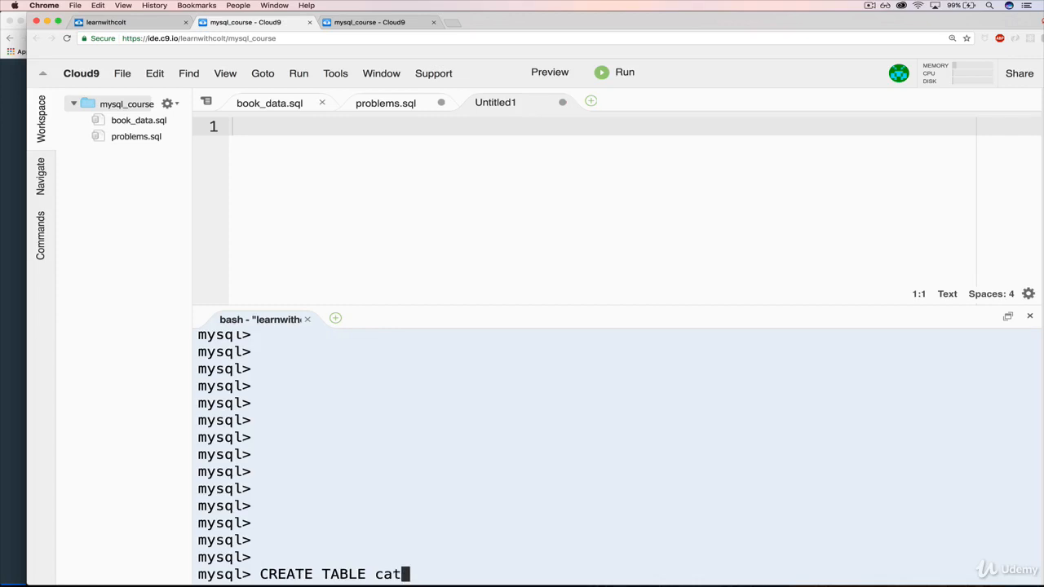
type("\" \"")
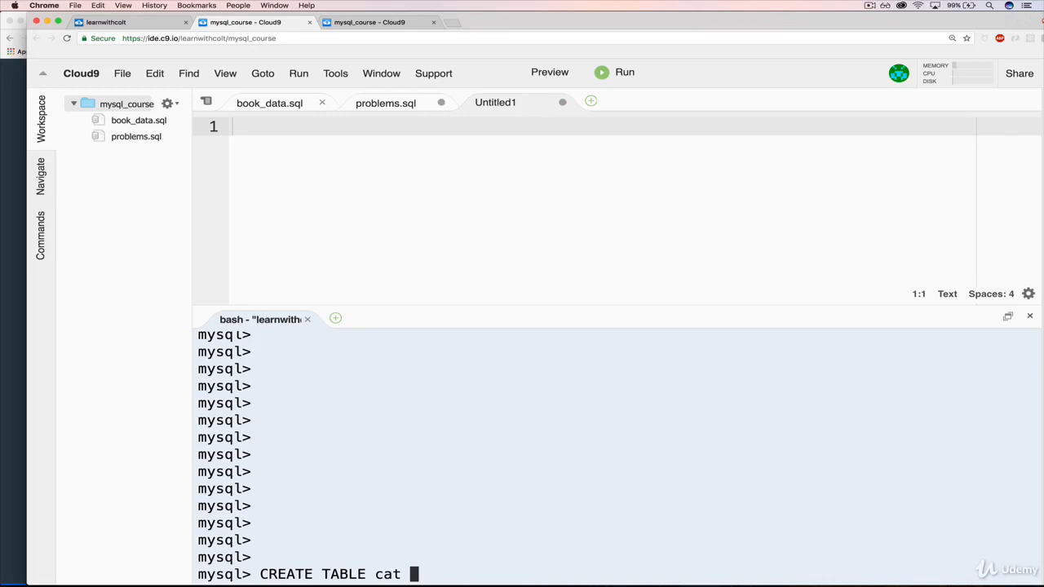
type("(")
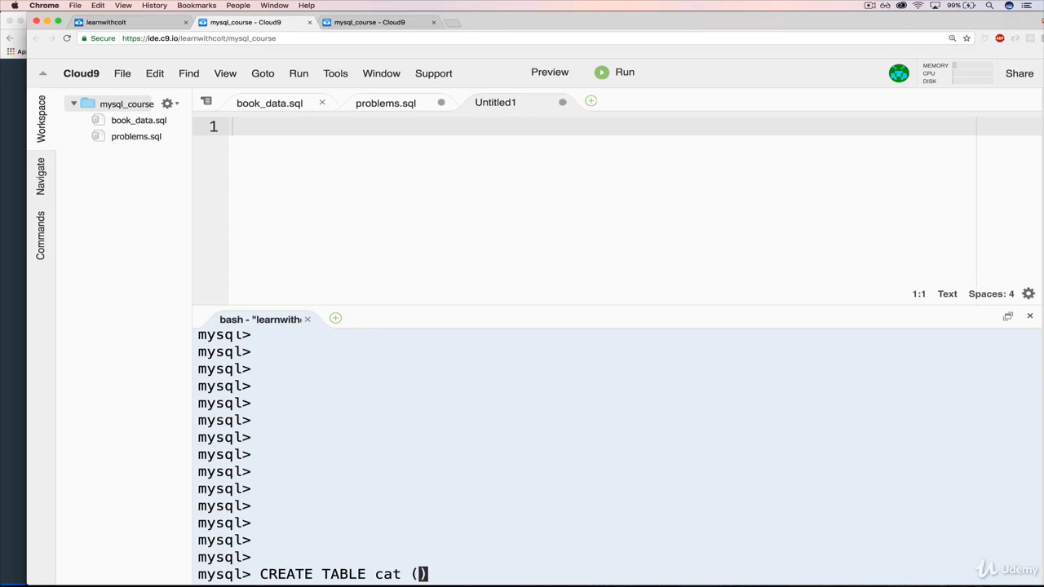
type("name VARCHAR(100")
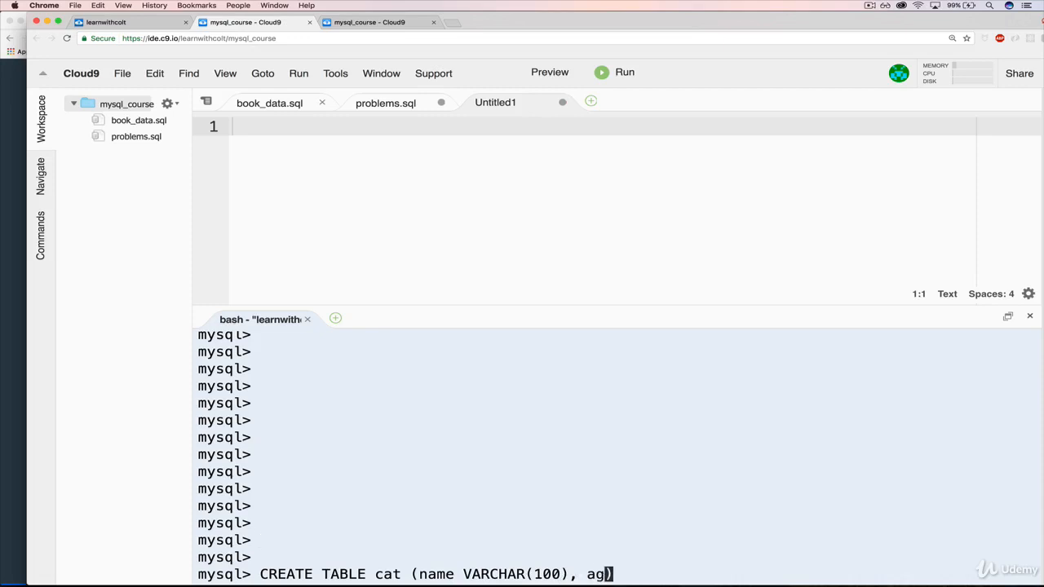
type("(10")
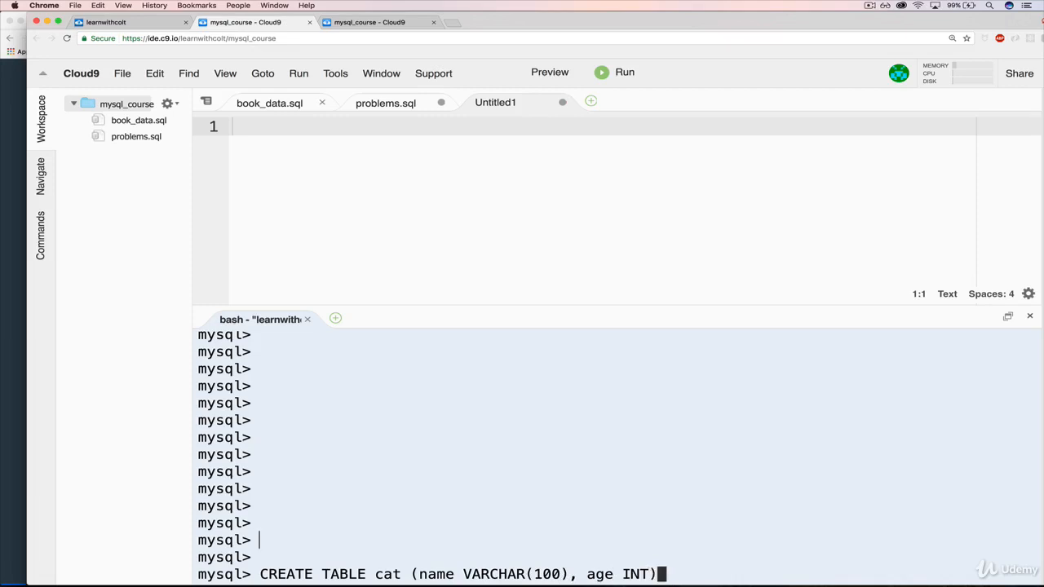
type(";")
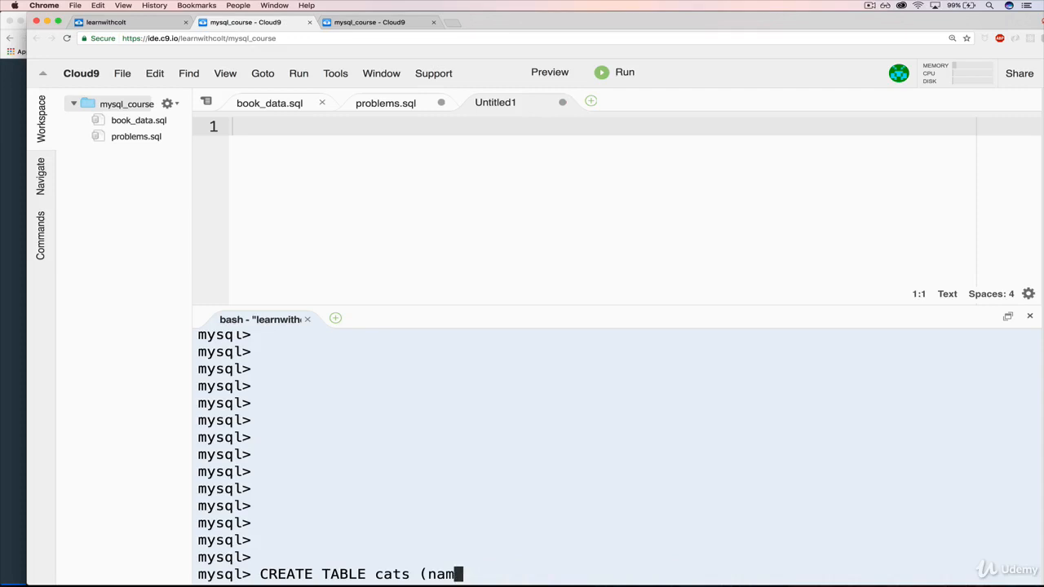
- Spread the cats definition over several lines with name VARCHR and age INT columns and a closing );
key("Backspace")
type("(")
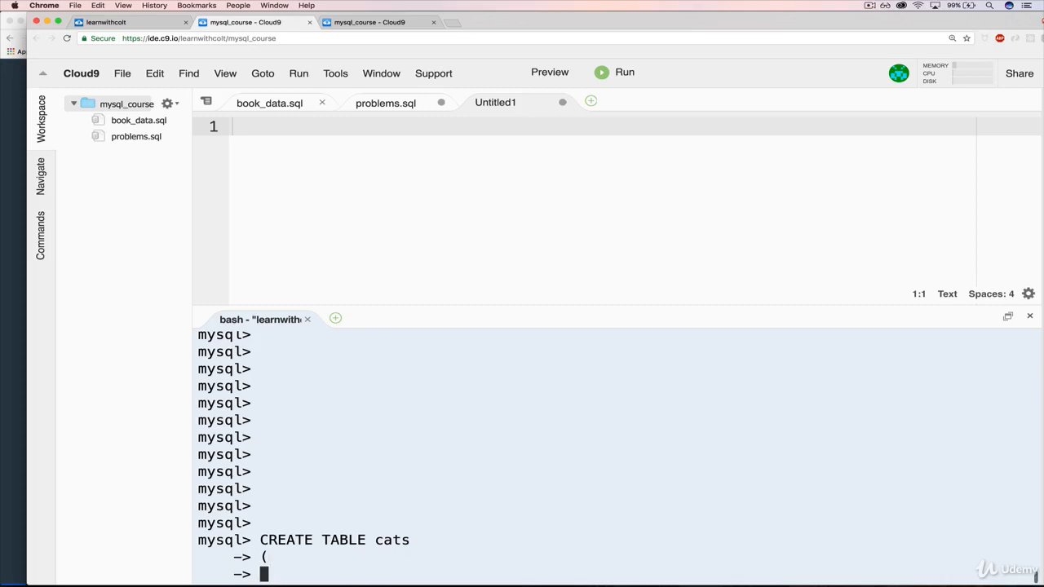
type("name VARCH")
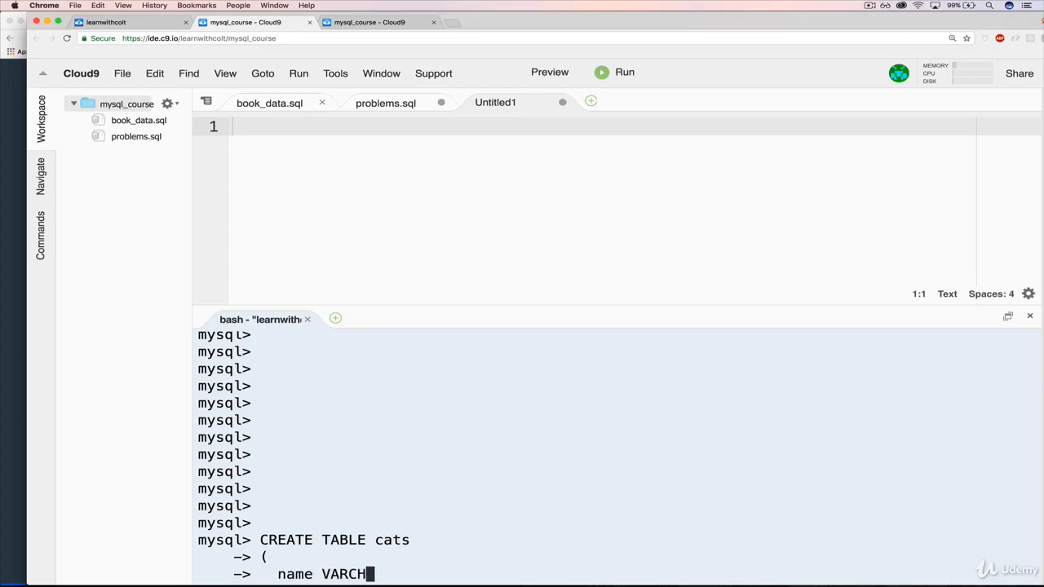
type("R,")
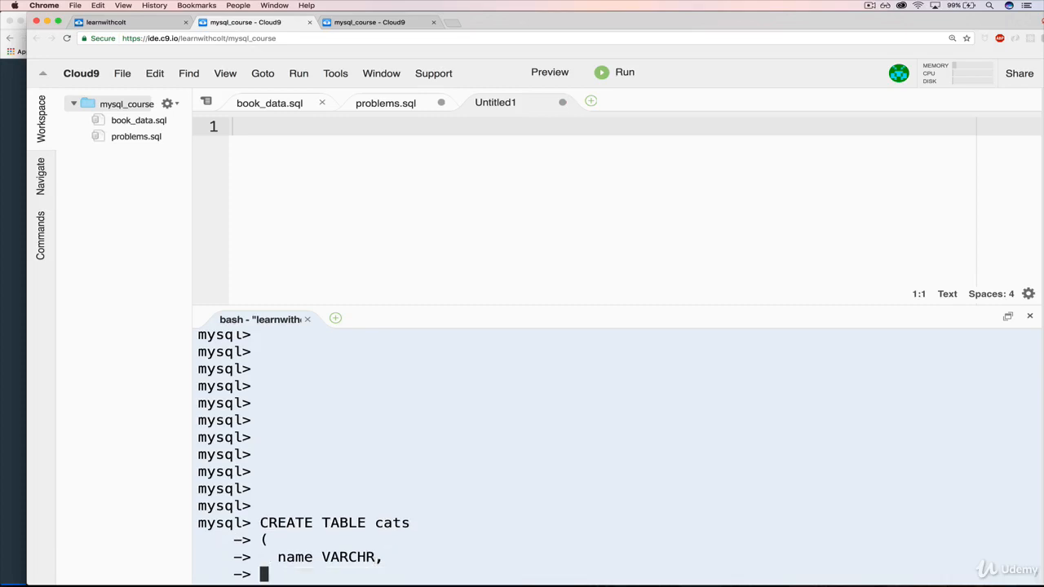
type("age INT,")
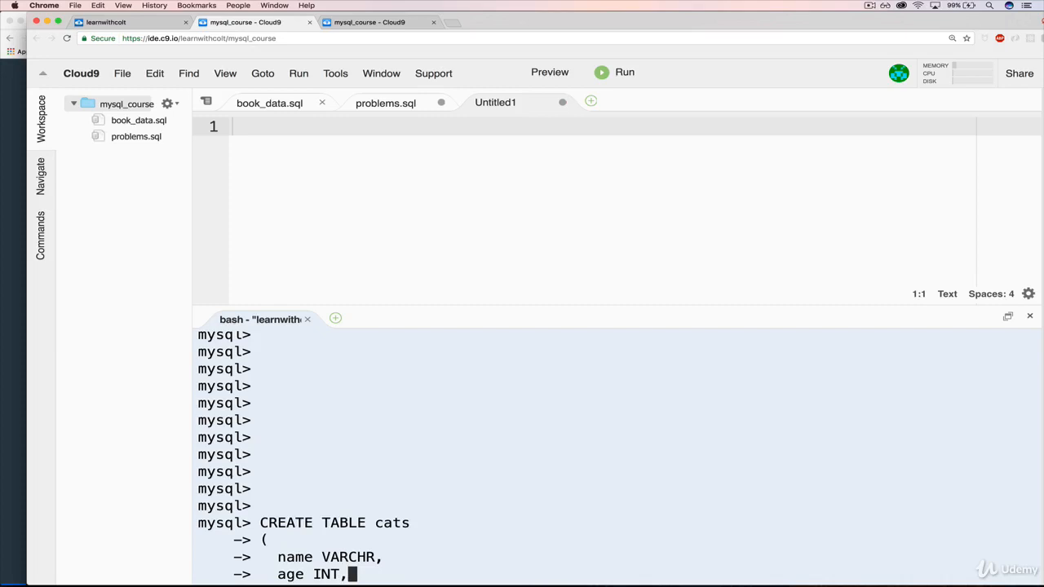
type(");")
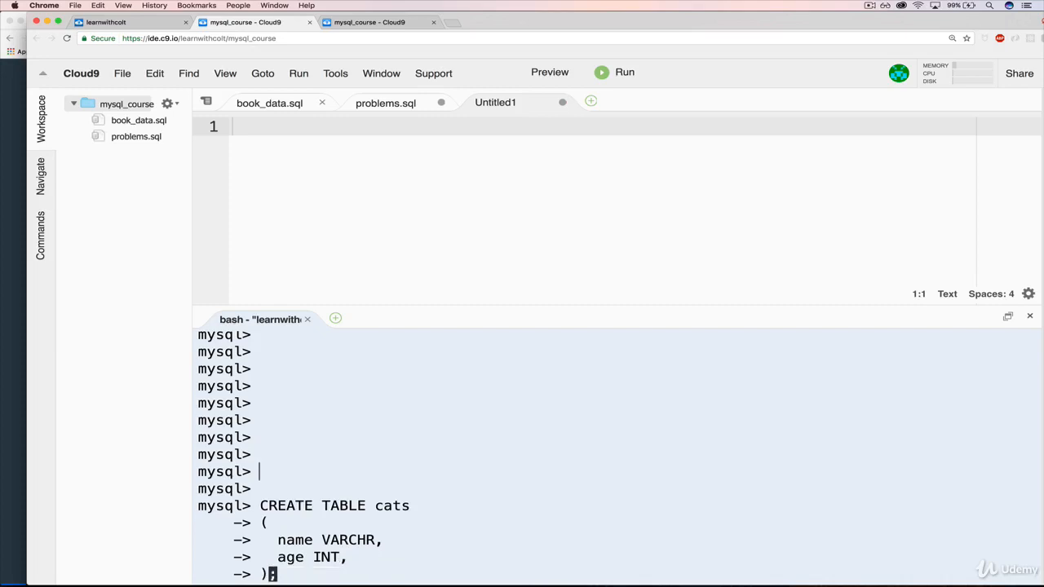
type("age INT,")
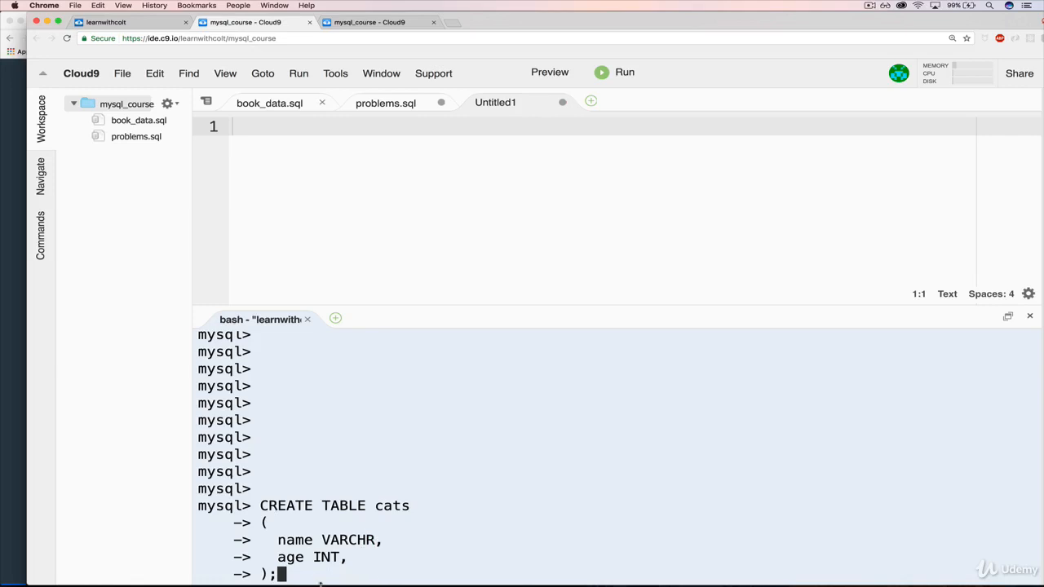
mouse_move(641, 394)
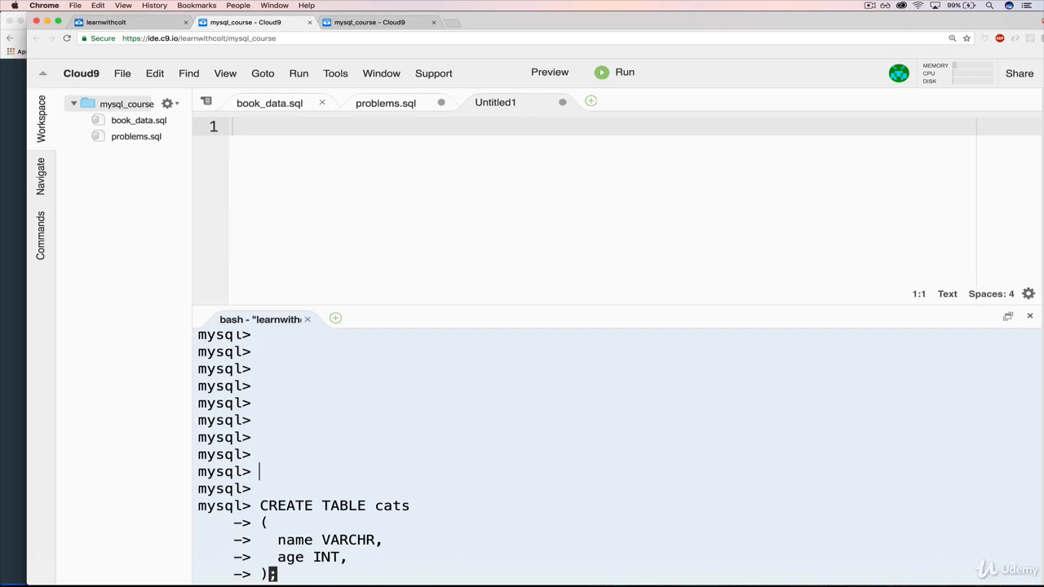
- Recall a SELECT * FROM cats line at the prompt
type("SELECT * FROM cats3;")
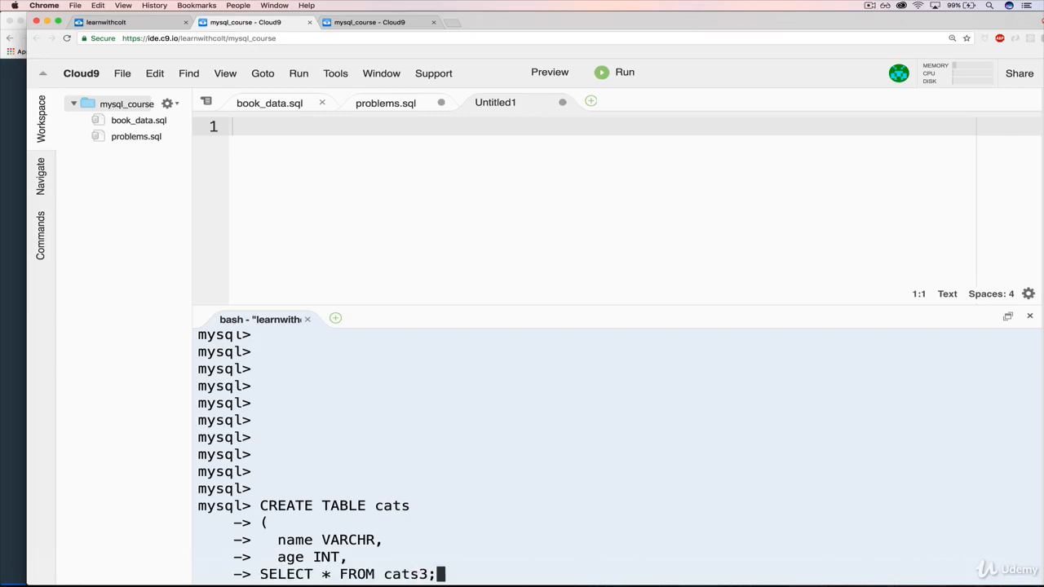
left_click(106, 23)
type("2")
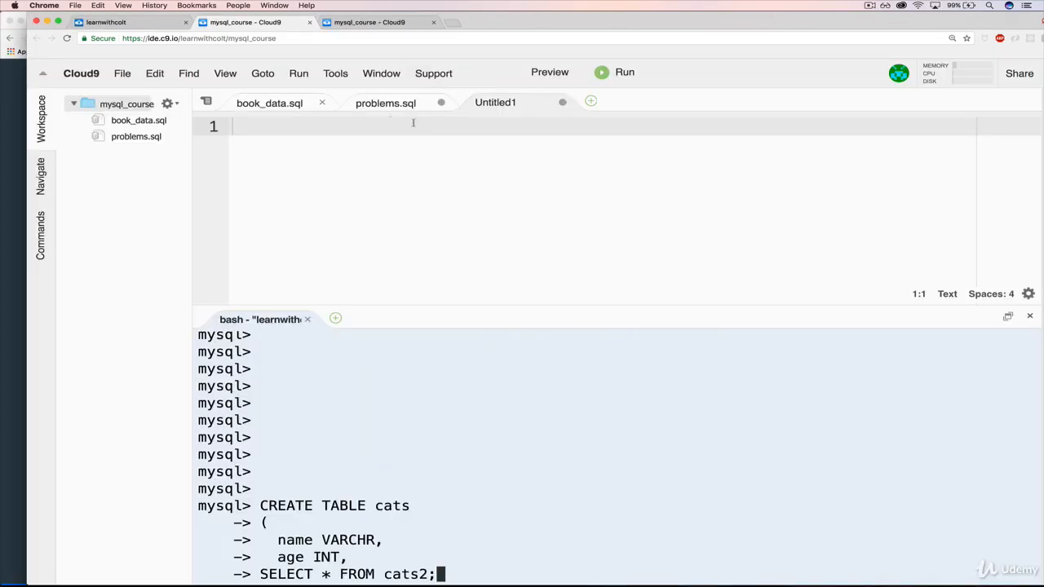
- Consult the book_data.sql table definition, then return to the blank Untitled1 file
left_click(270, 103)
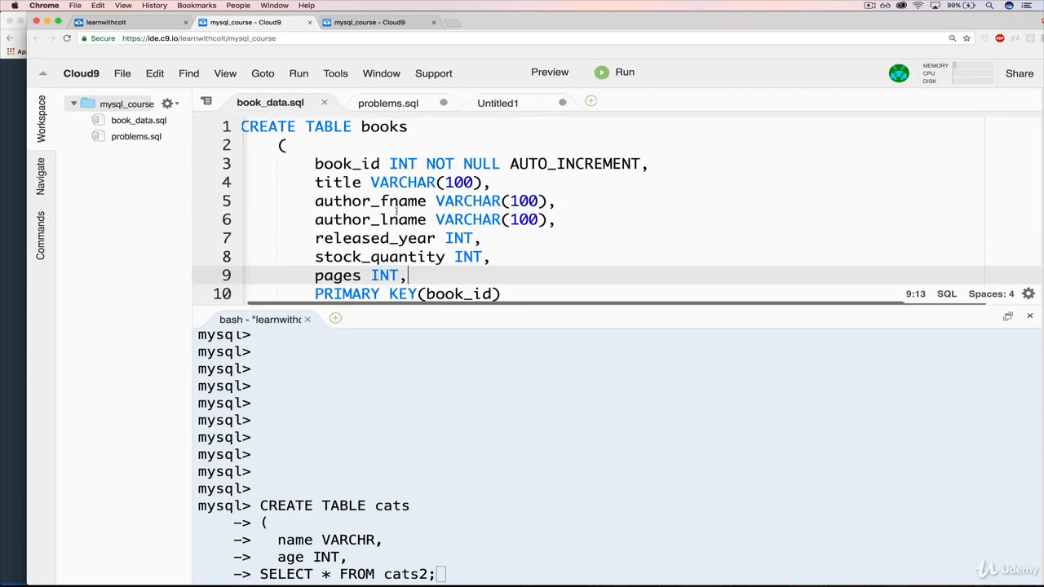
scroll("down", 3)
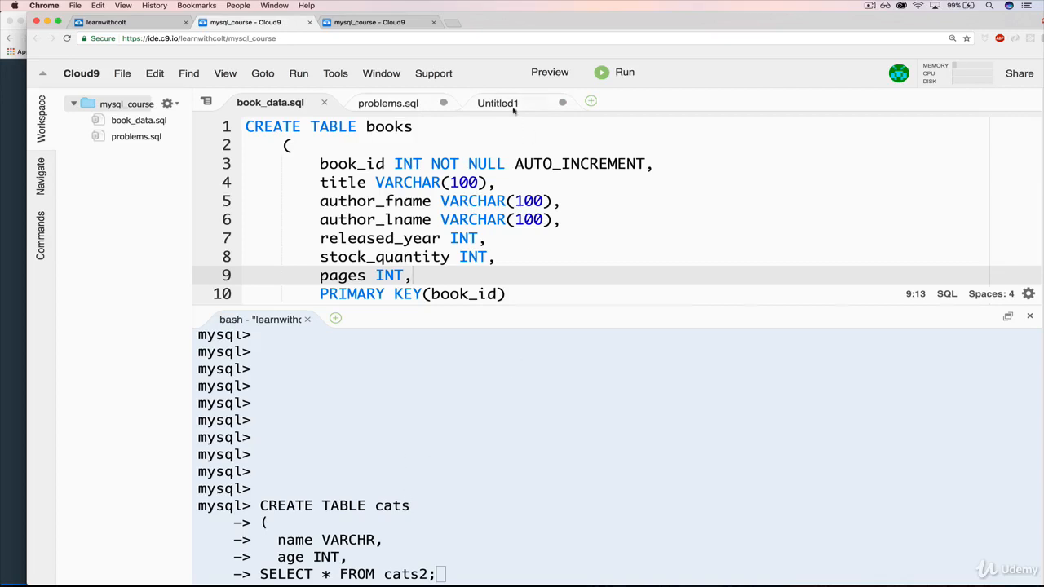
left_click(496, 103)
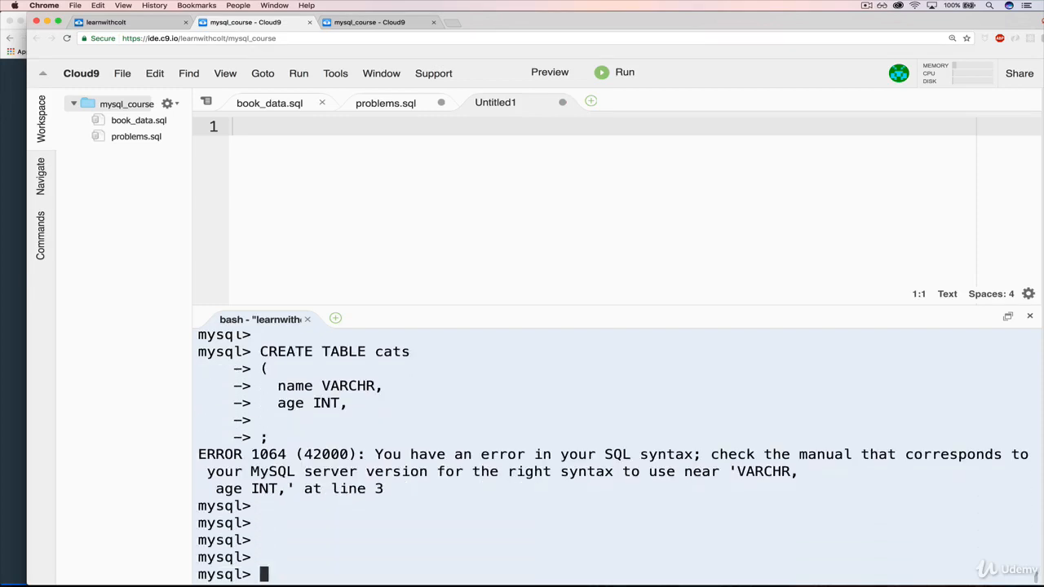
- List the cat_app tables with show tables and drop the existing cats table
type("SEKE")
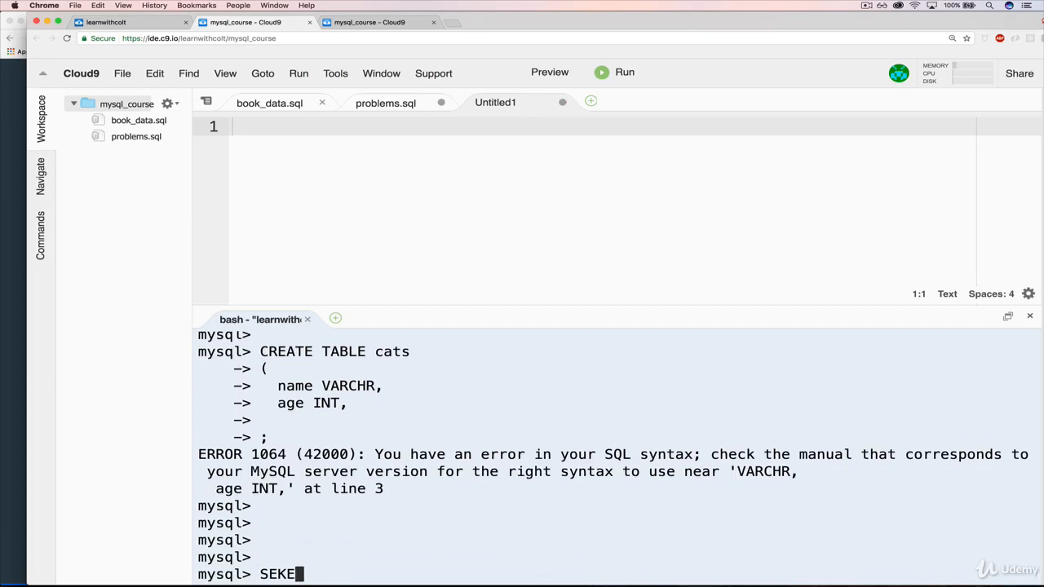
type("show table")
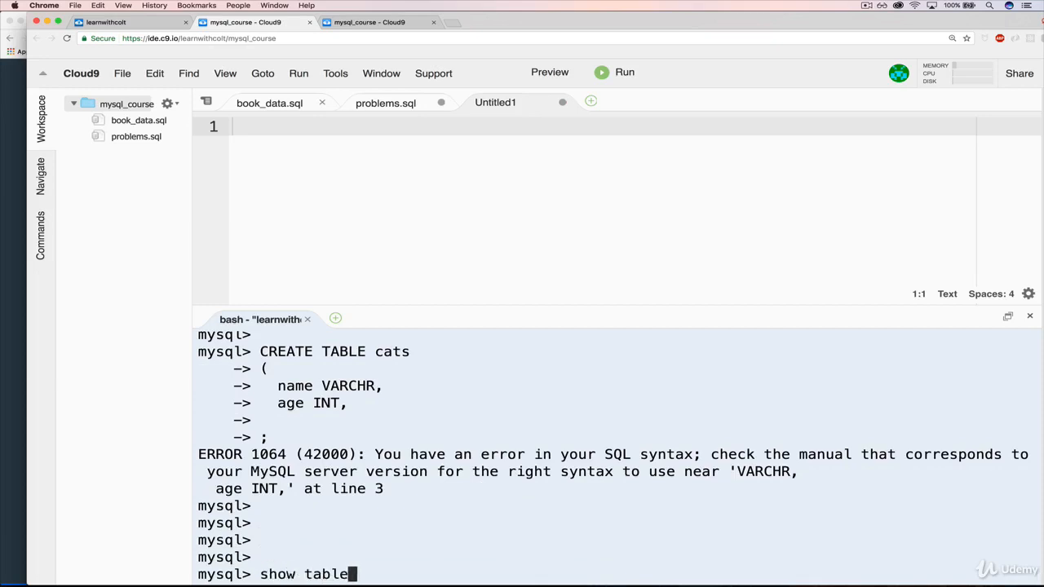
key("enter")
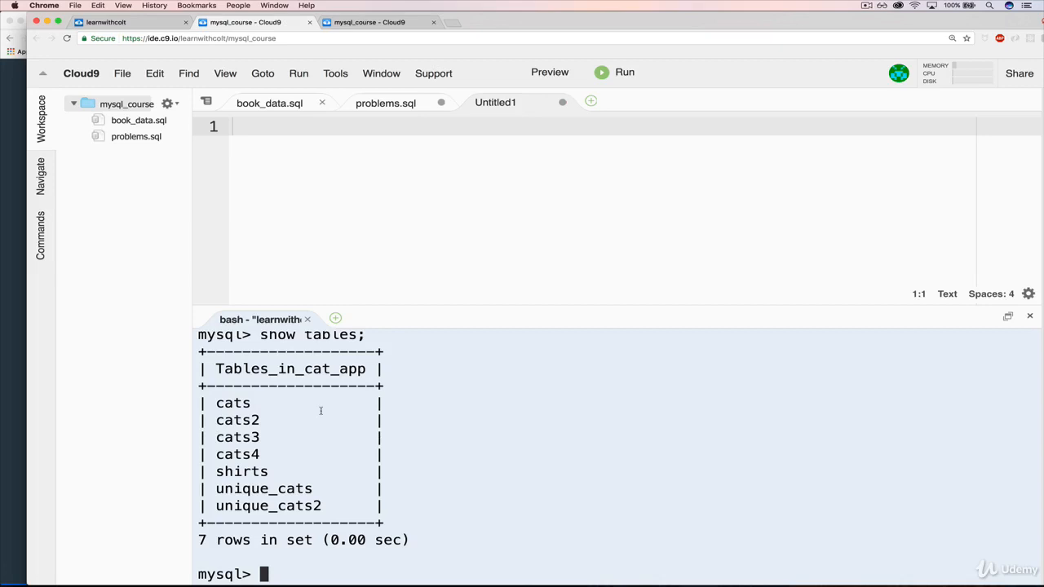
type("drop table cats;")
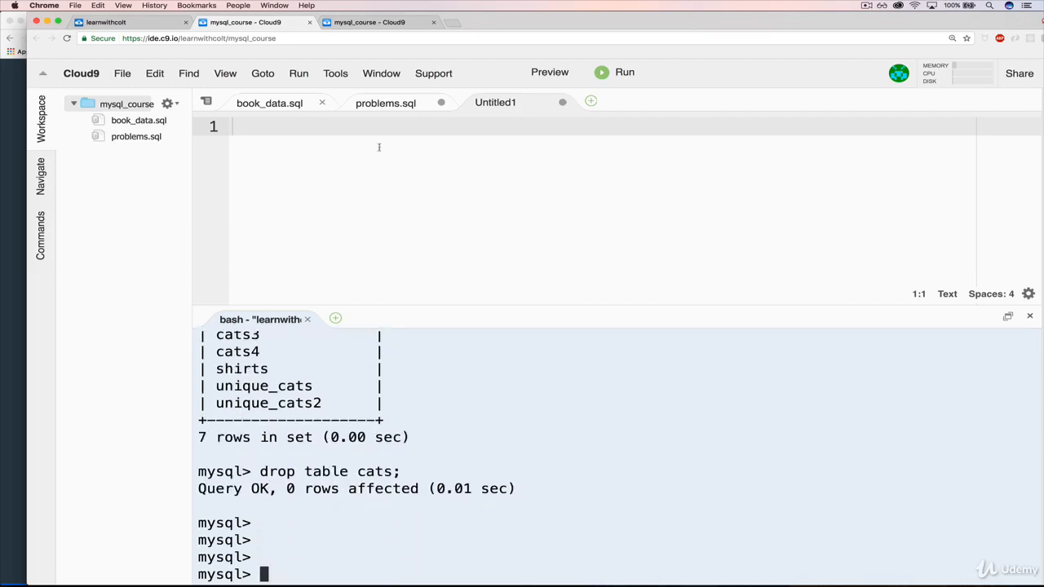
mouse_move(565, 240)
type("CREATE")
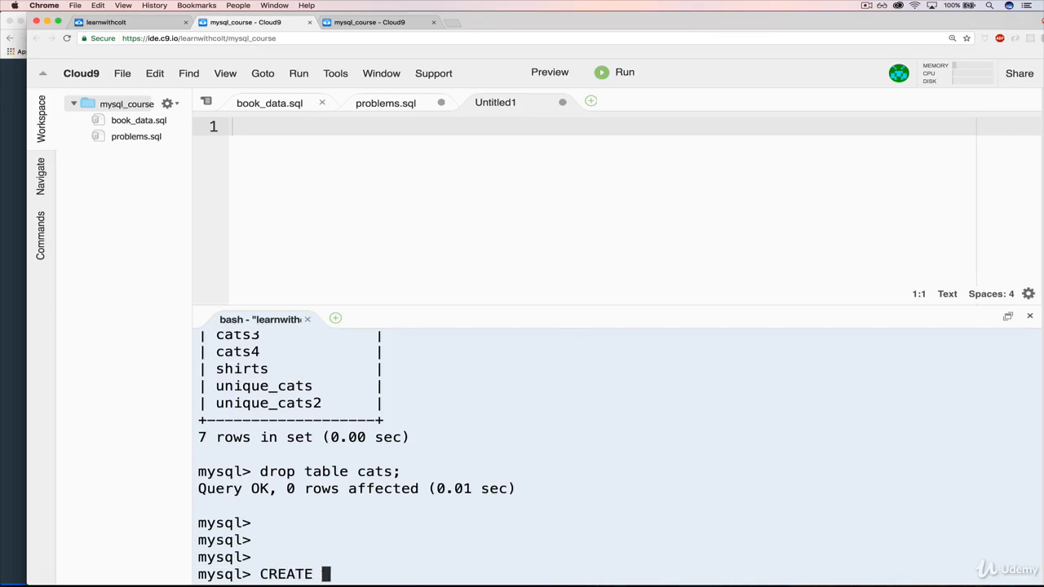
- Begin a fresh CREATE TABLE cat line and cancel it with Ctrl+C
type("TA")
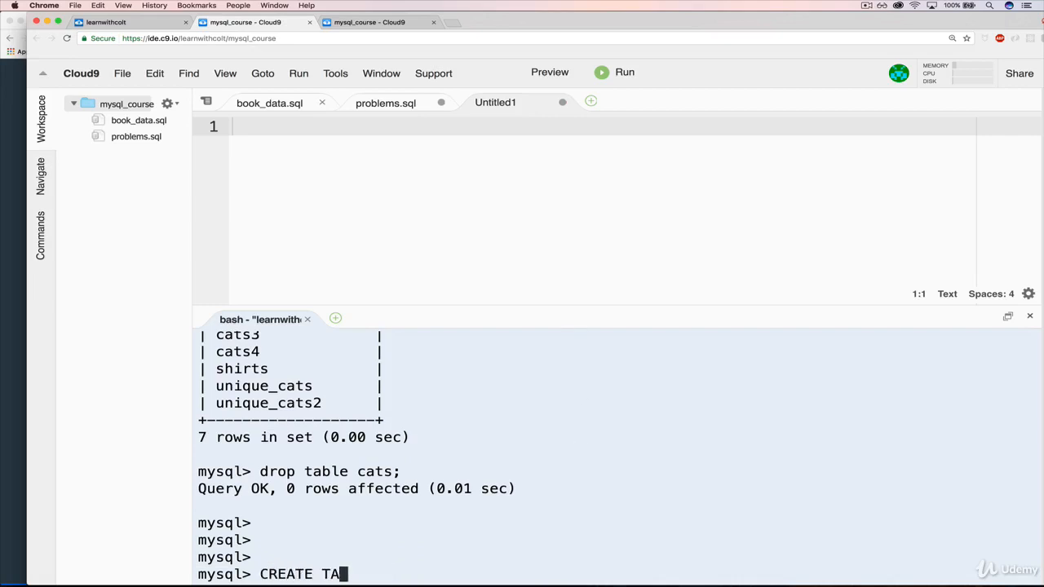
type("BLE cat")
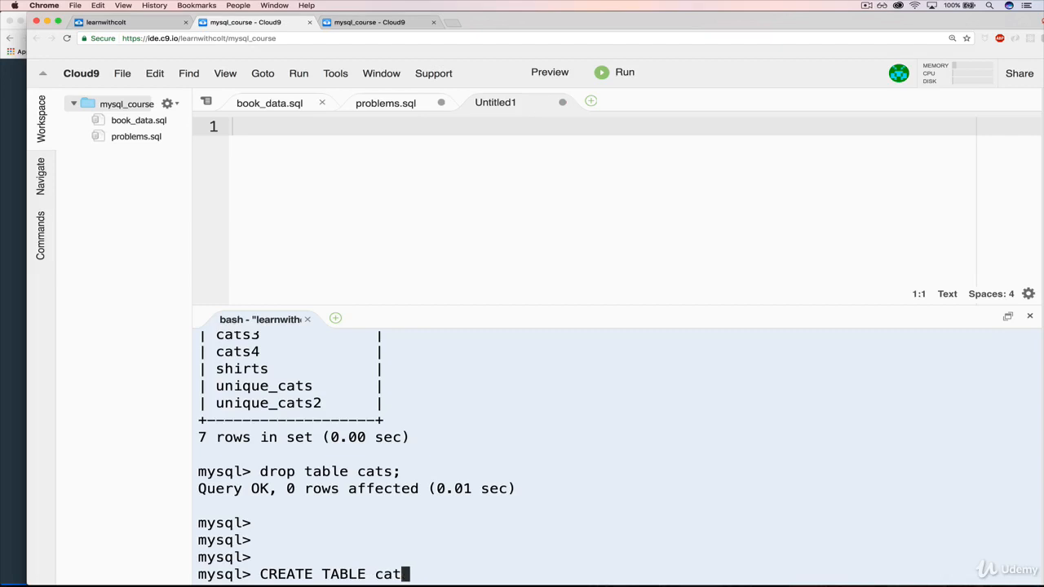
key("Ctrl+c")
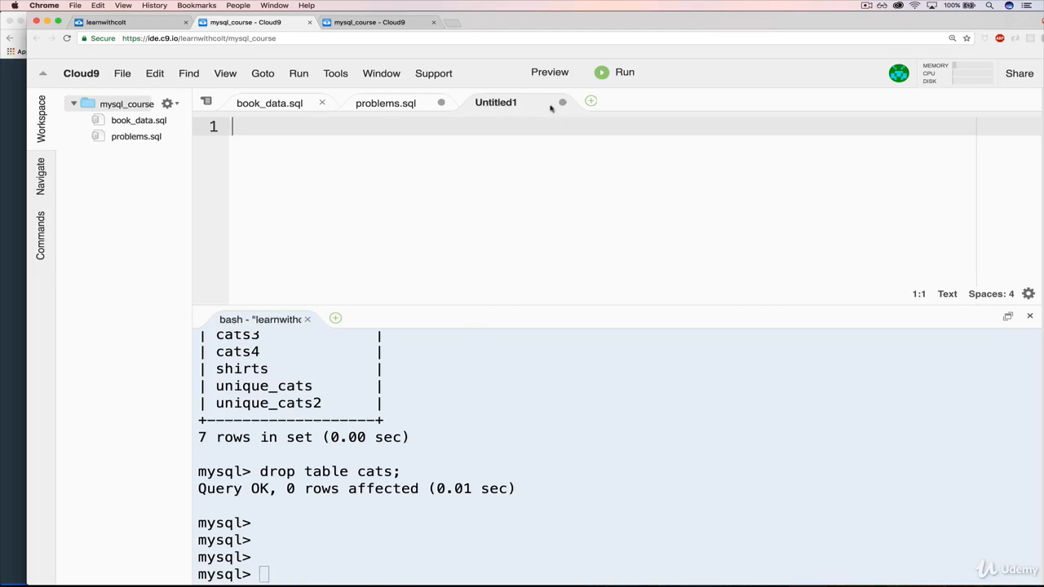
left_click(122, 72)
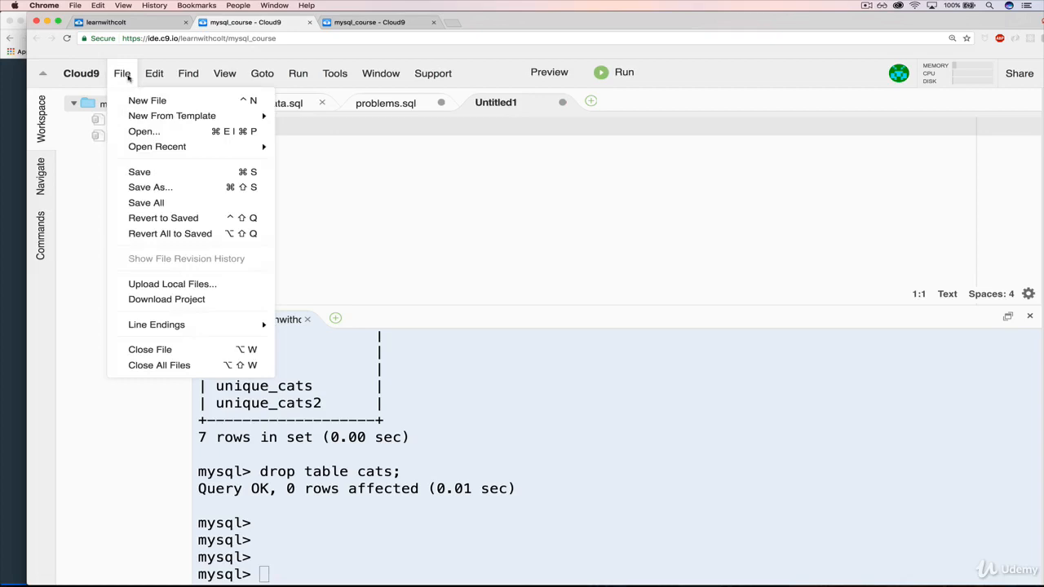
mouse_move(147, 101)
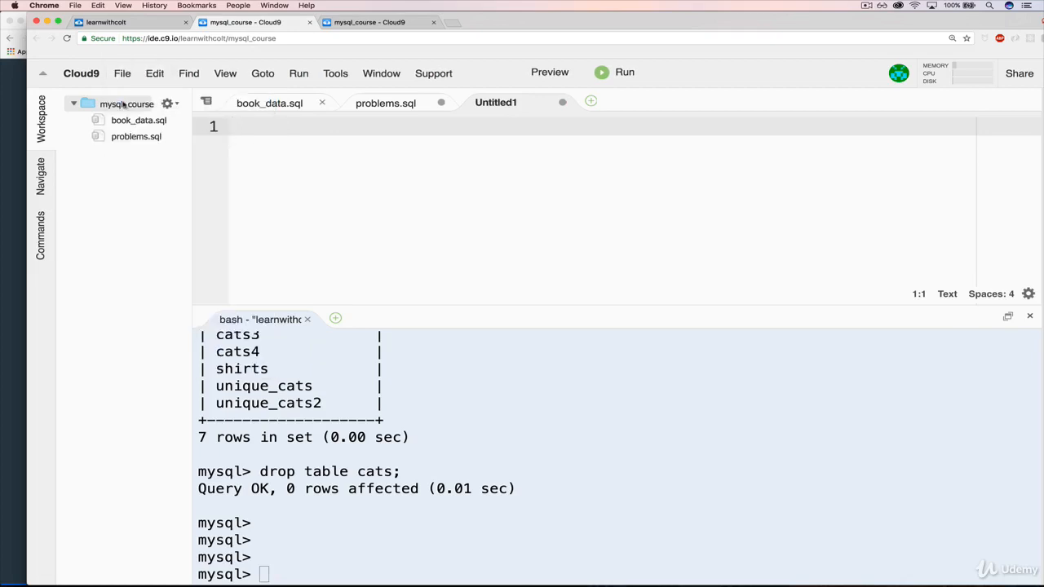
right_click(128, 105)
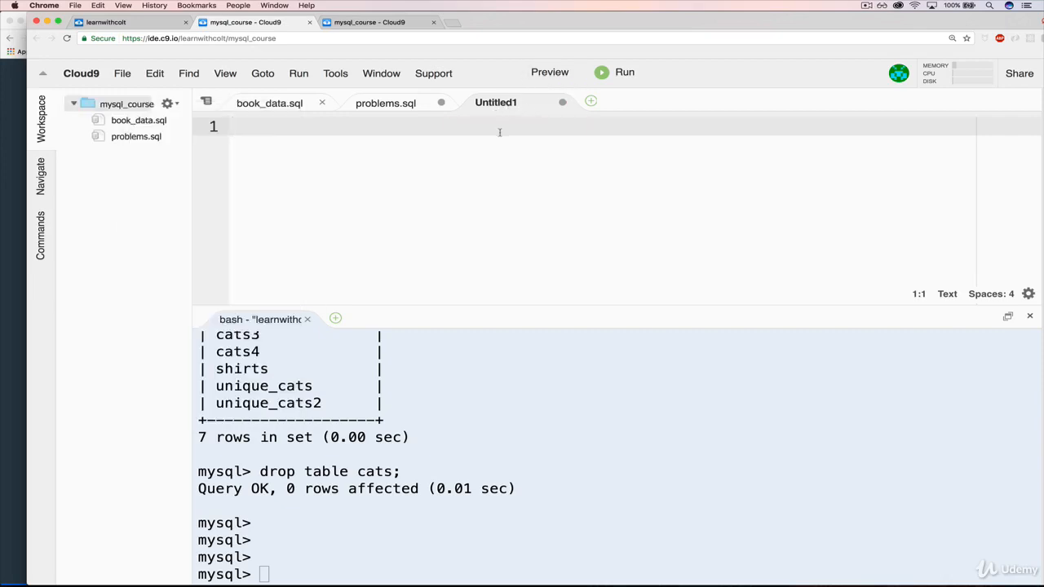
- Write CREATE TABLE cats with cat_id INT NOT NULL AUTO_INCREMENT and name VARCHAR(100) columns
type("CREATE TABLE")
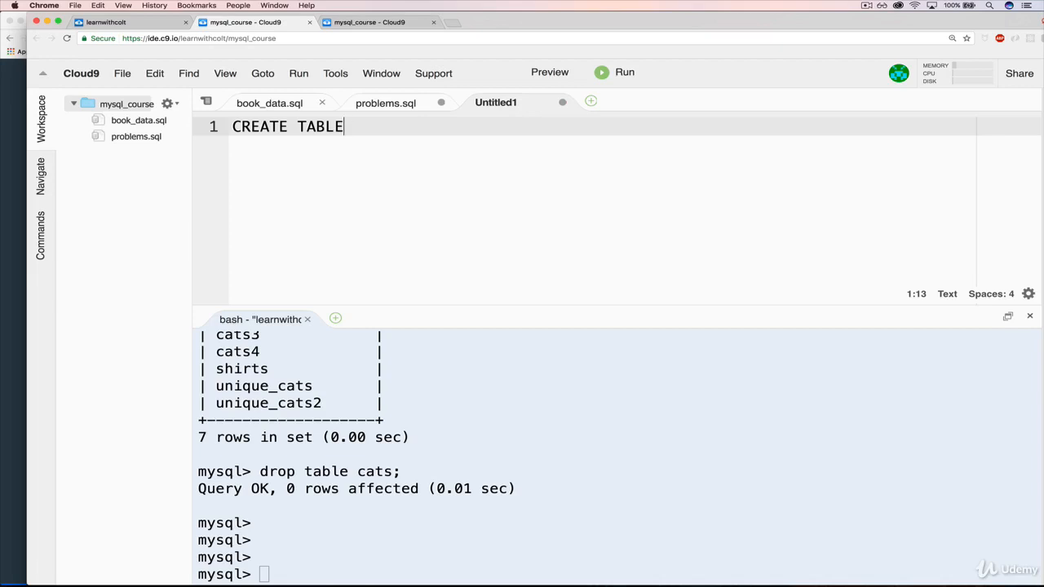
type("cats")
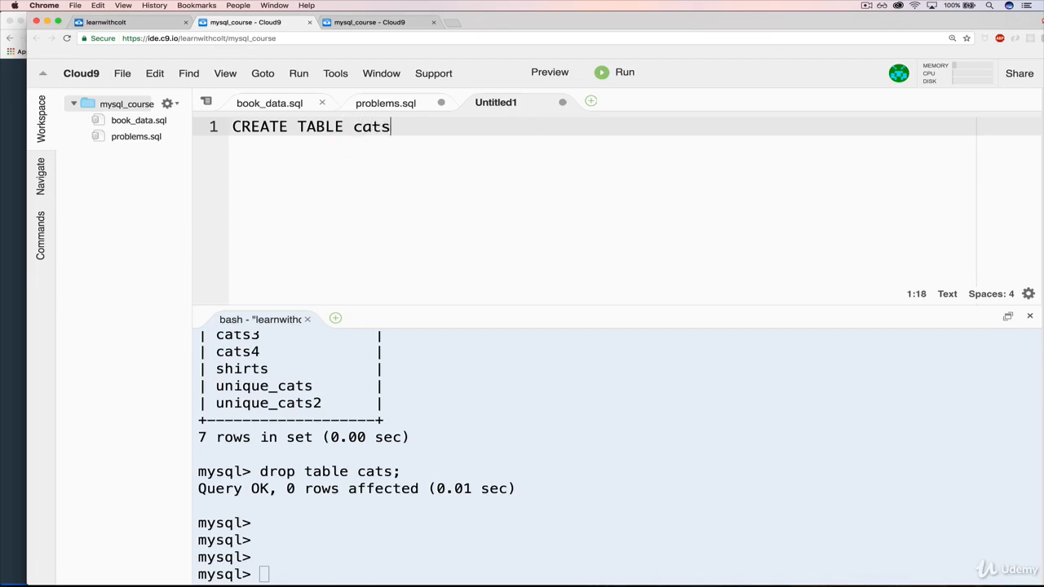
type("(")
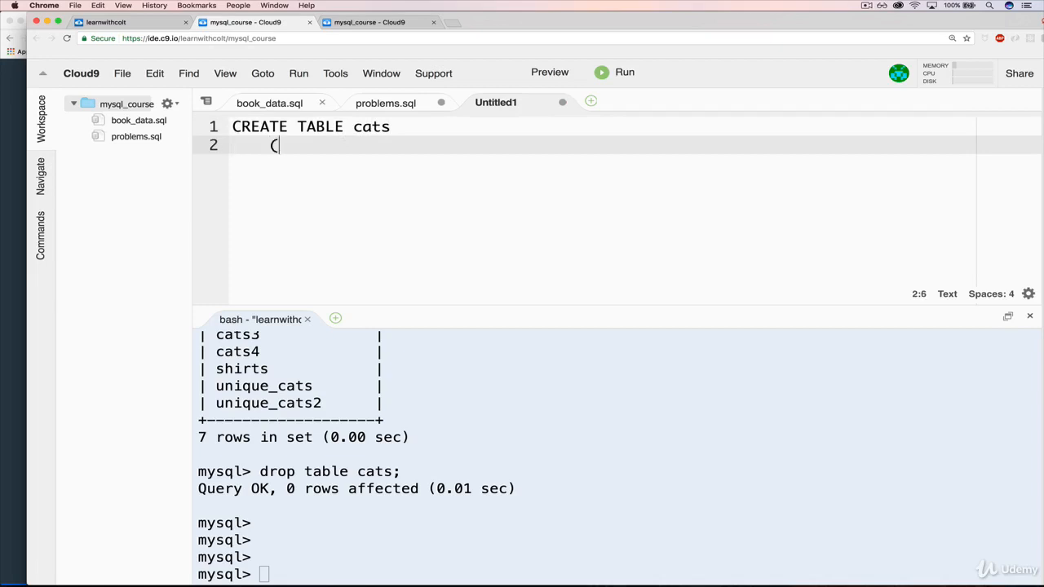
type("na")
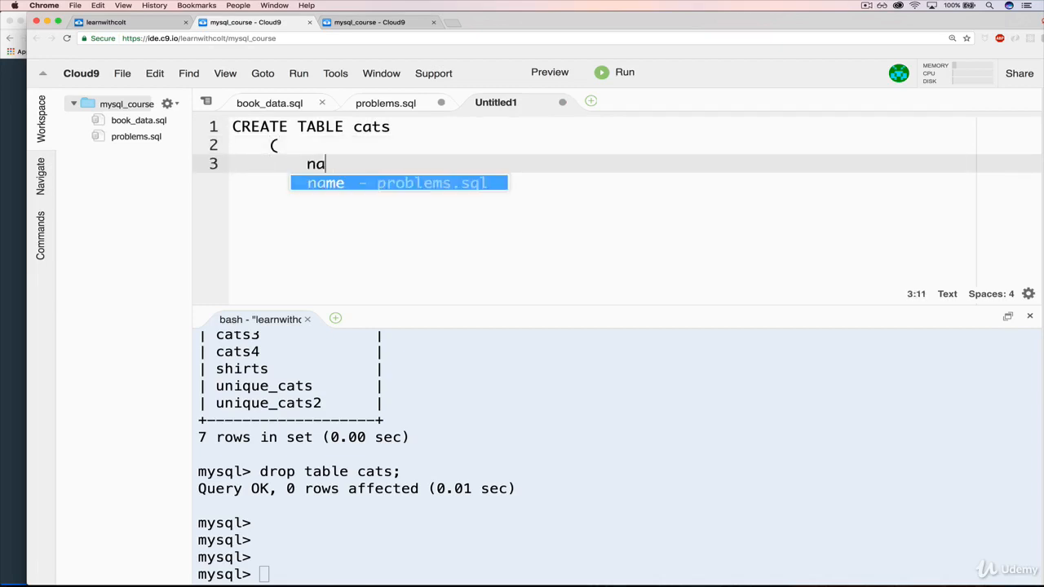
type("me VARCHAR")
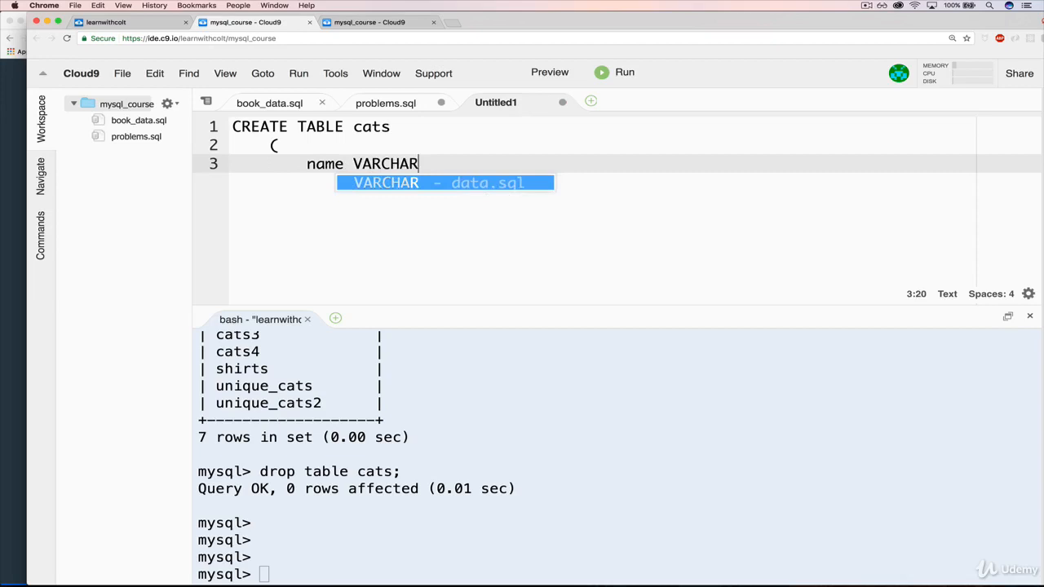
type("(100)")
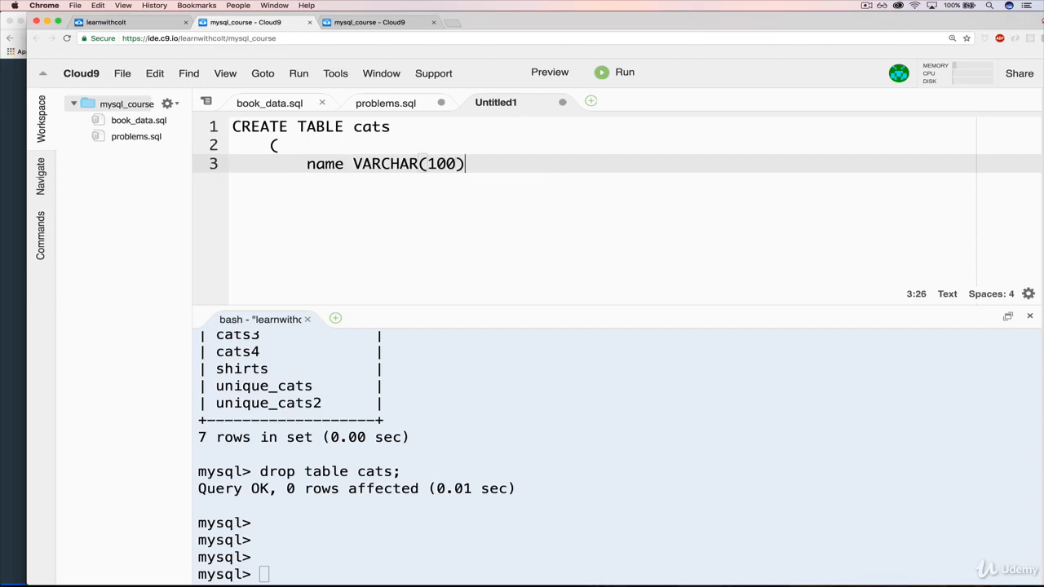
type("cat_id")
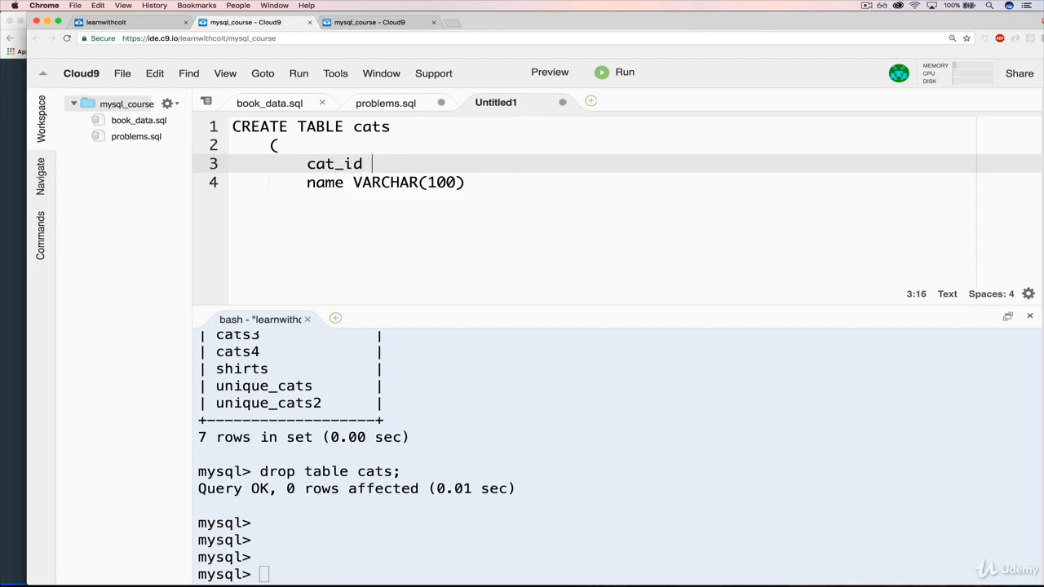
type("INT NOT NULKL")
left_click(603, 181)
type(",")
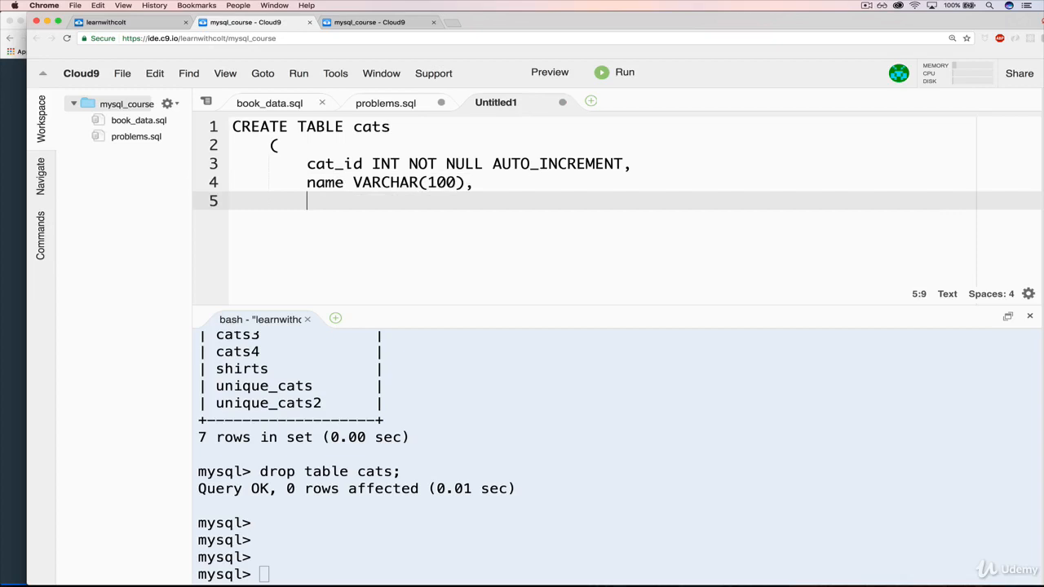
- Add the AGE INT column and PRIMARY KEY(cat_id), closing the statement with );
type("AGE INT")
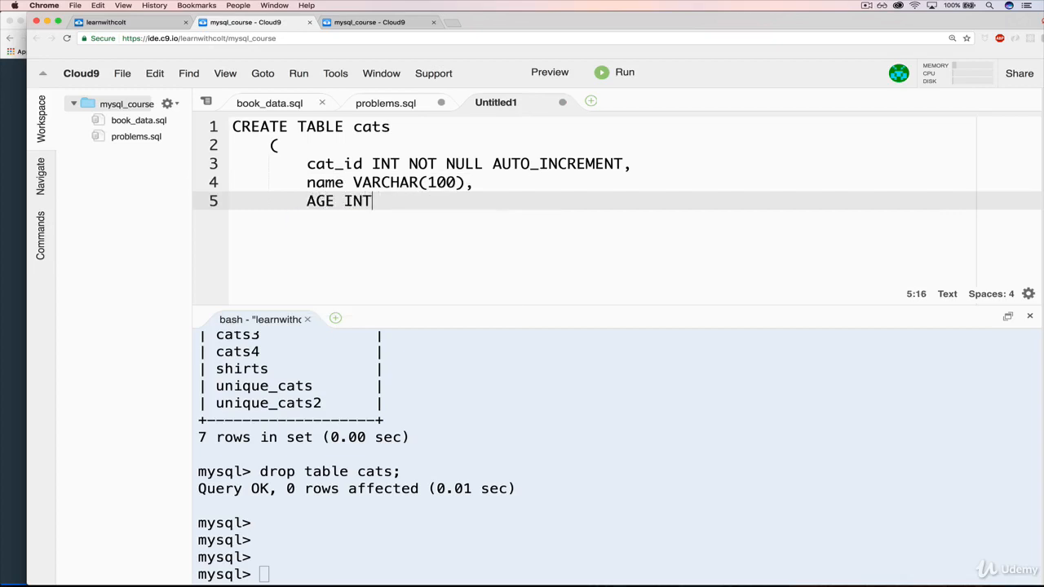
type(",")
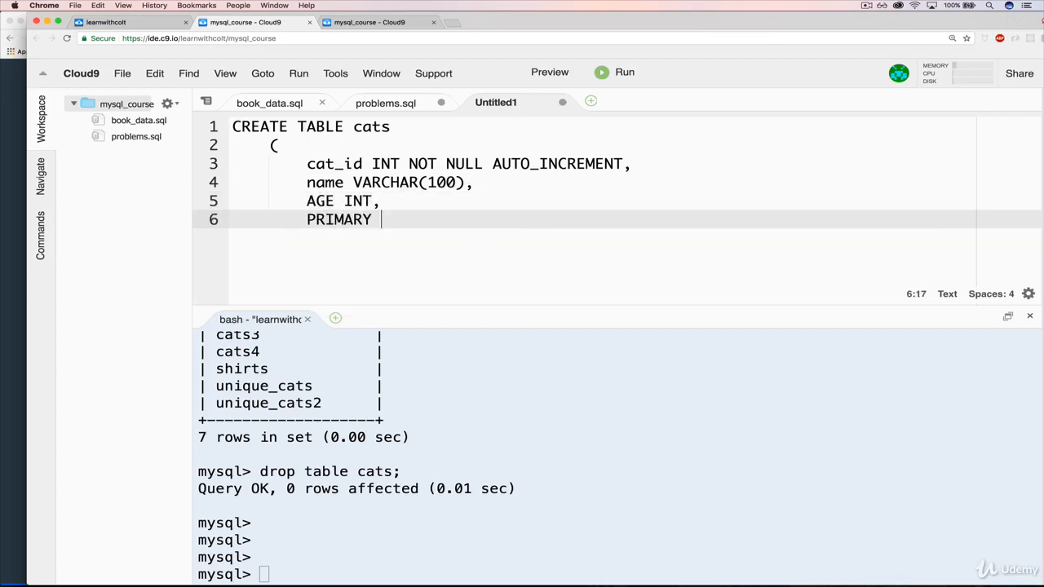
type("KEY(cat_Id")
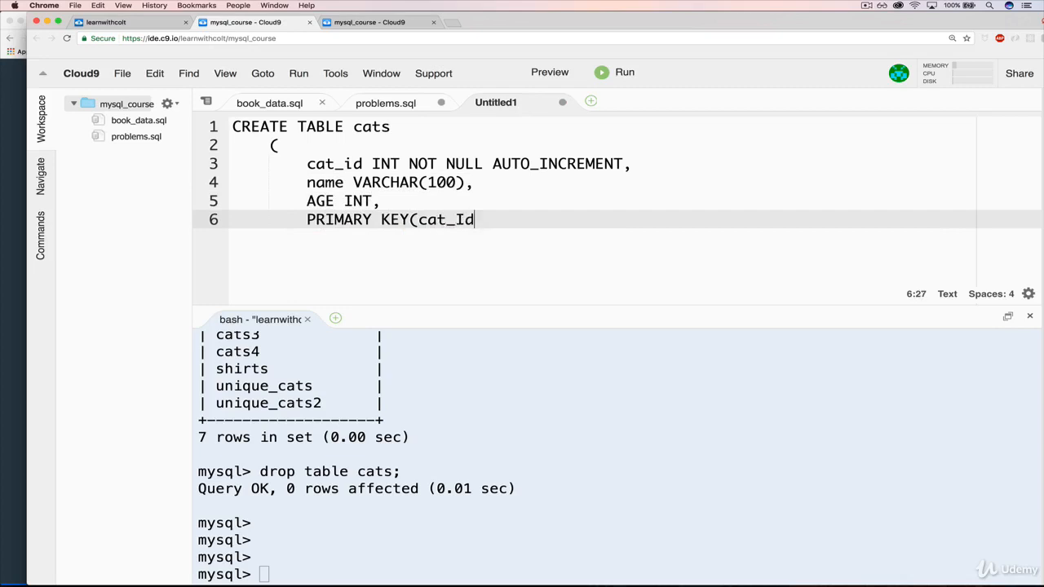
type(")")
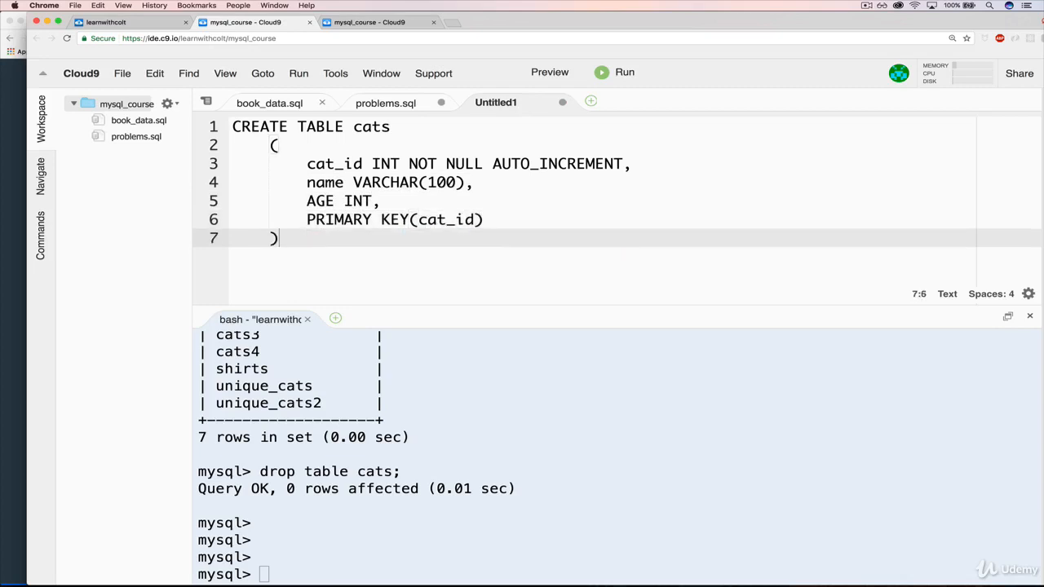
type(";")
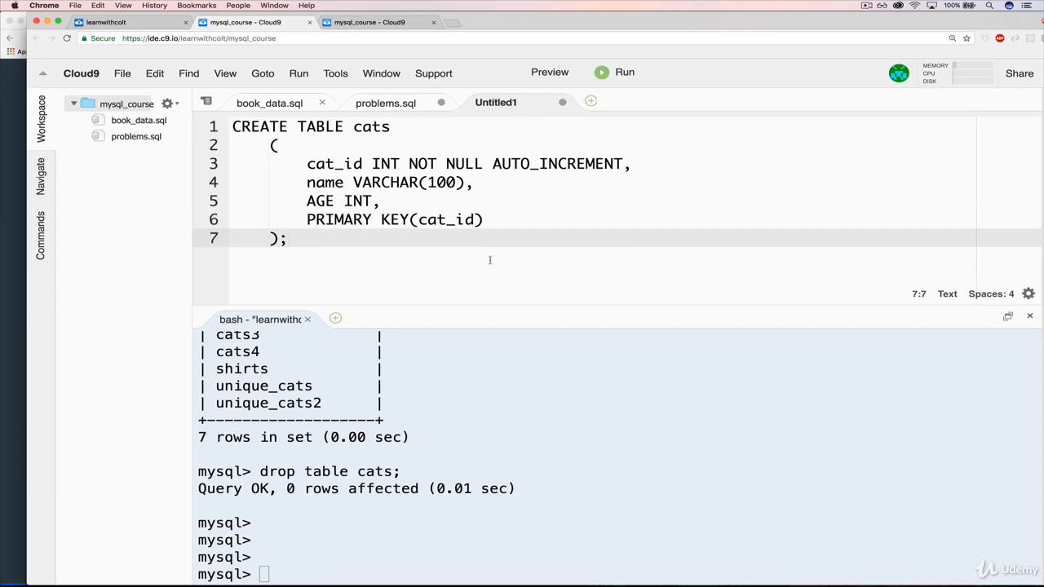
mouse_move(509, 237)
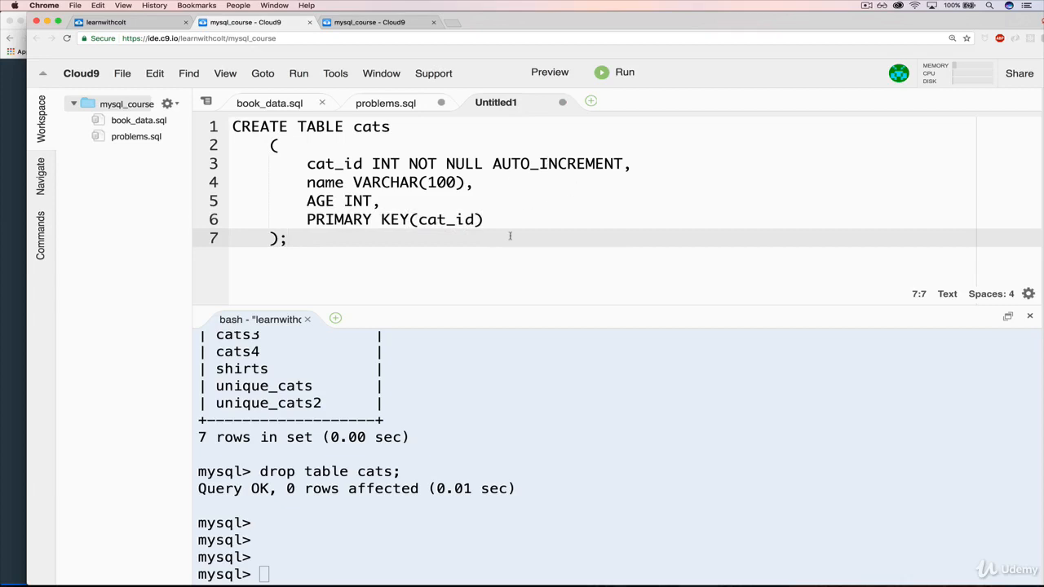
mouse_move(758, 157)
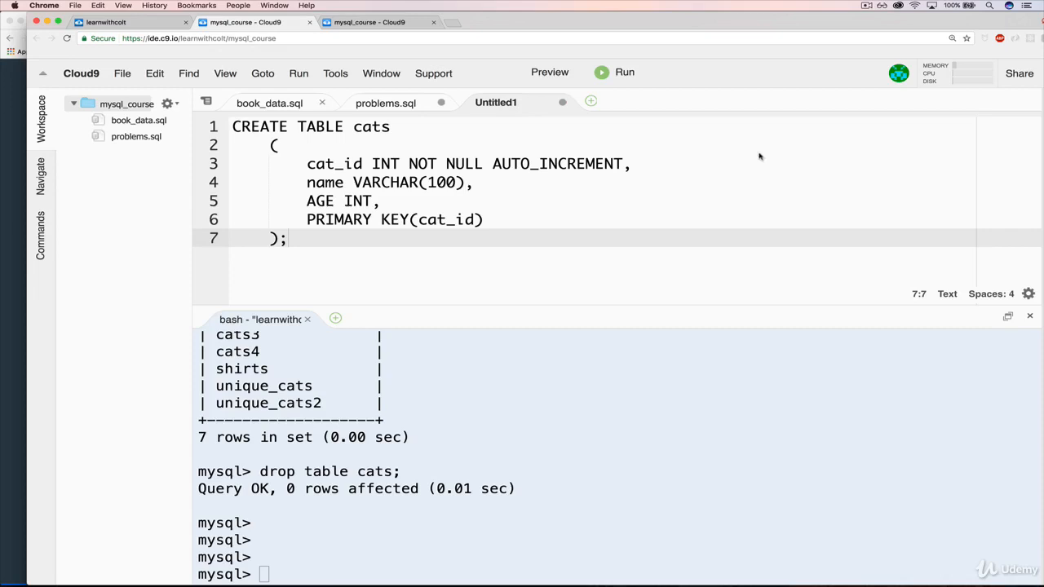
- Save the untitled table definition as first_file.sql in the mysql_course project
left_click(122, 72)
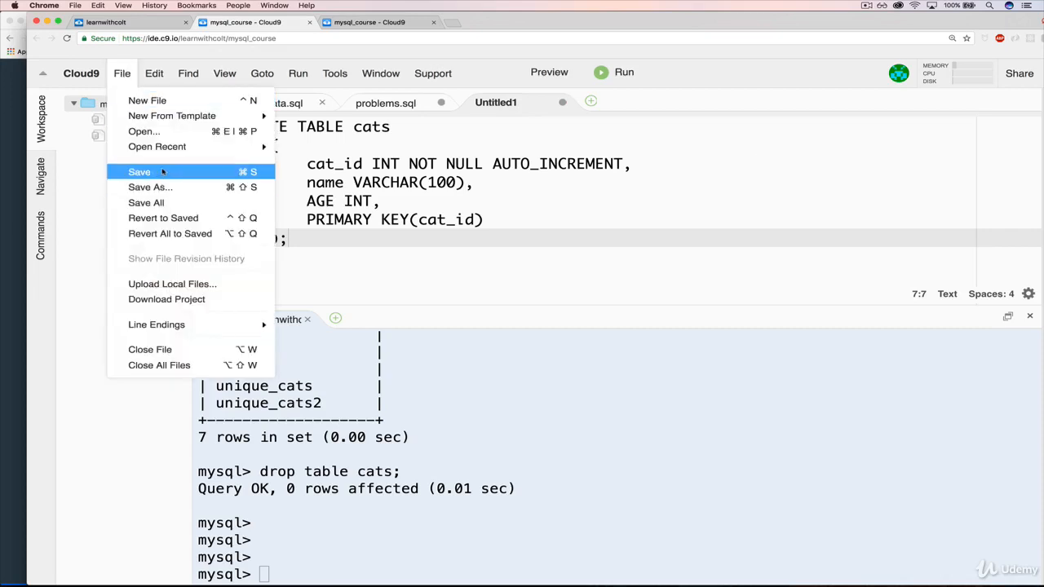
left_click(150, 186)
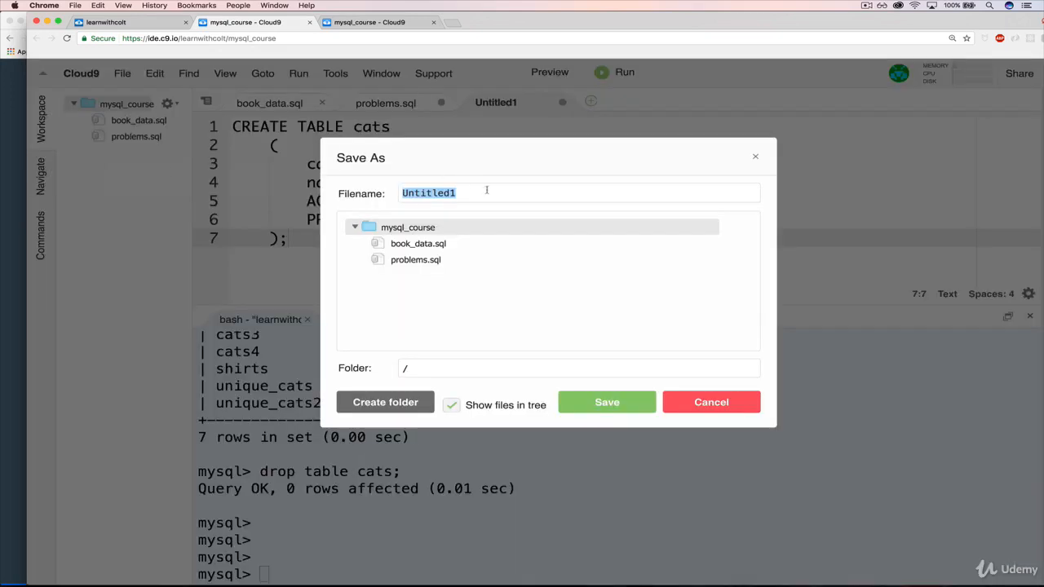
type("first_")
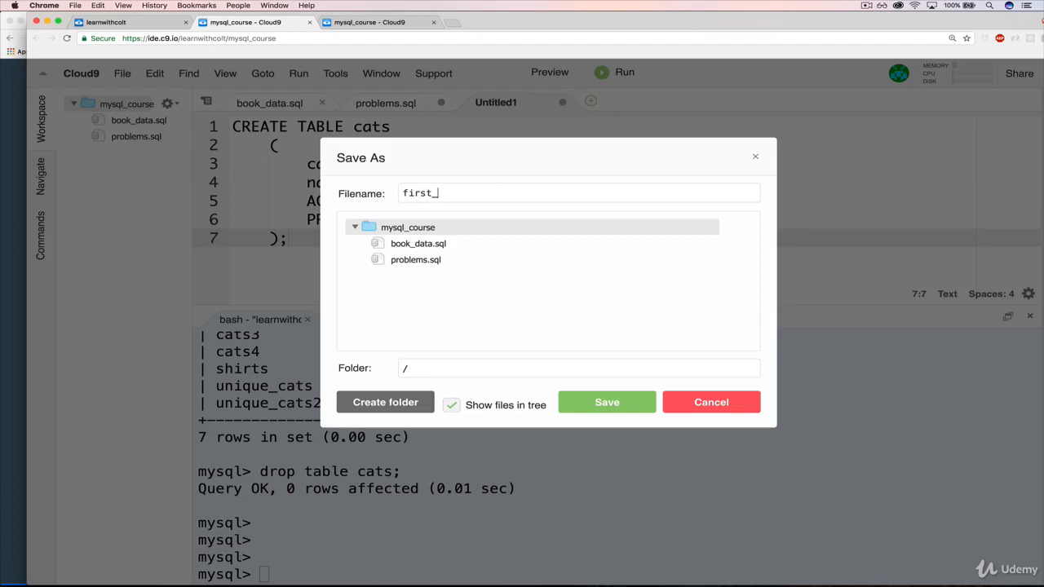
type("file")
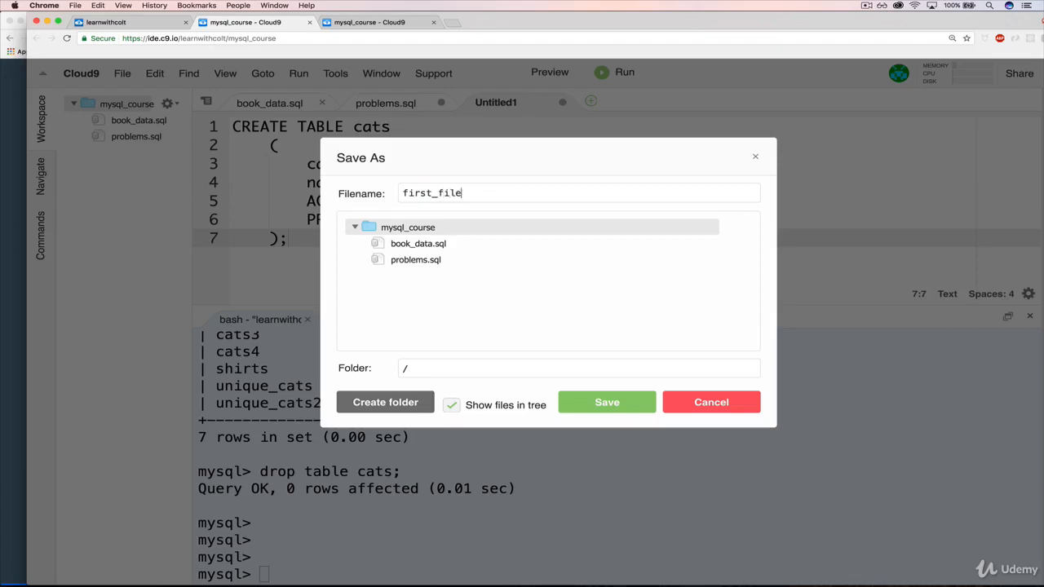
type(".sql")
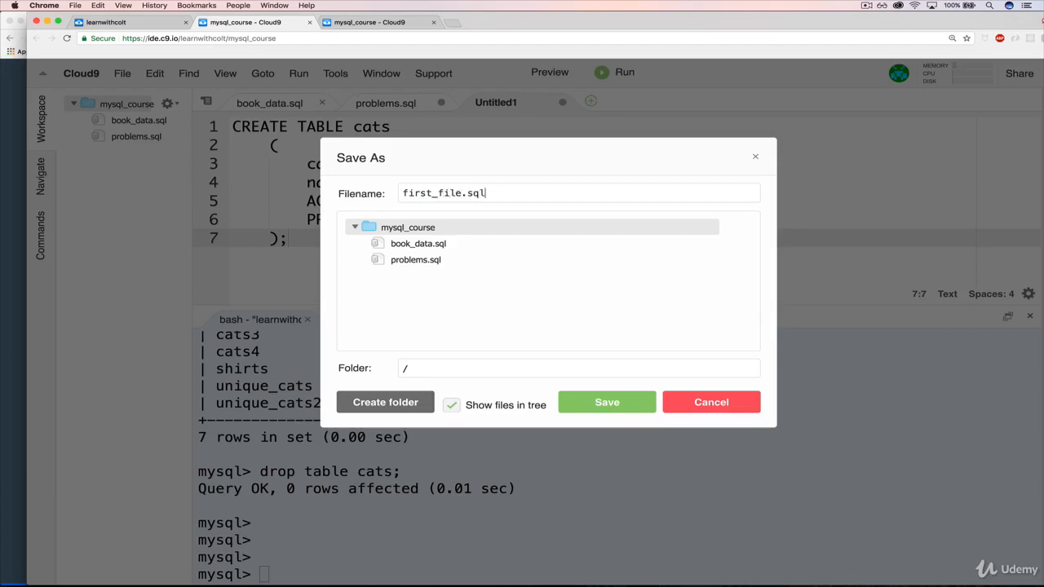
double_click(476, 193)
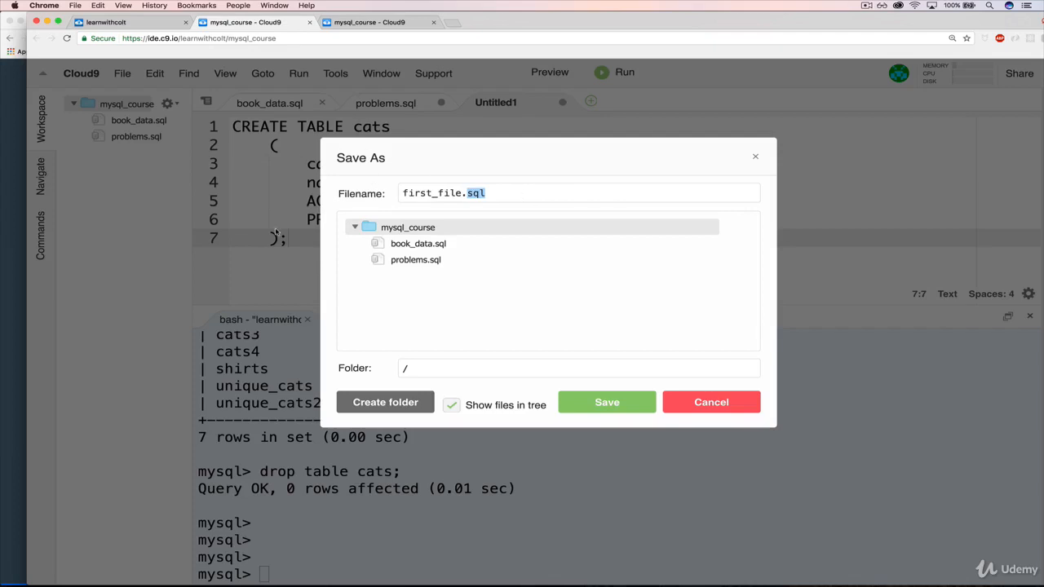
mouse_move(522, 186)
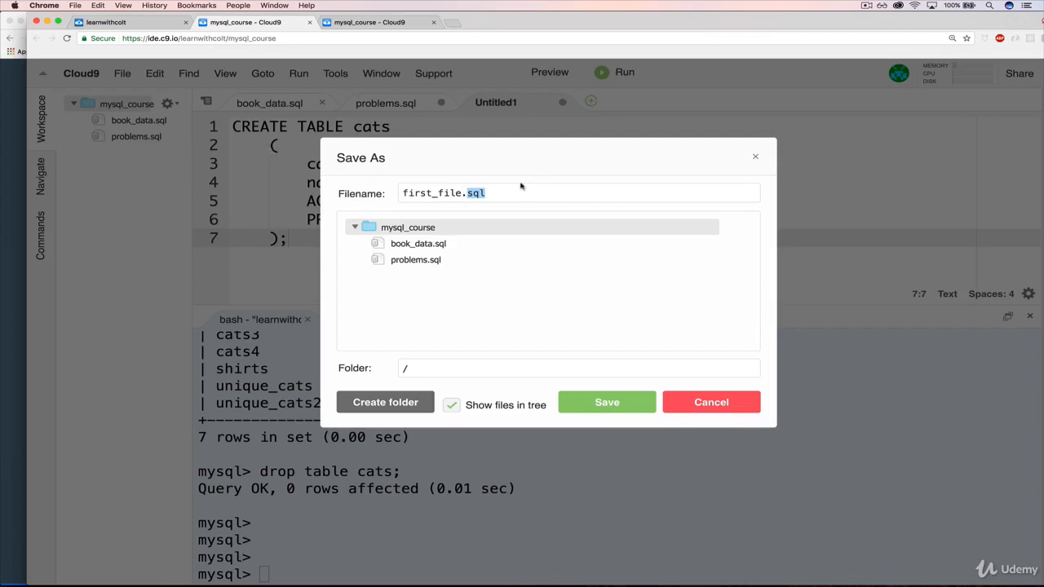
left_click(607, 401)
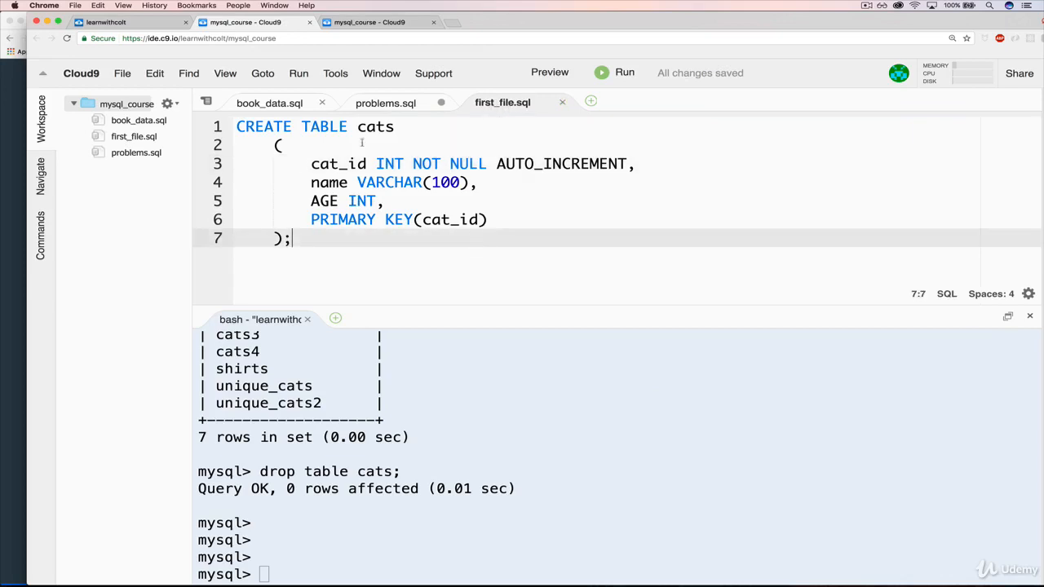
double_click(388, 163)
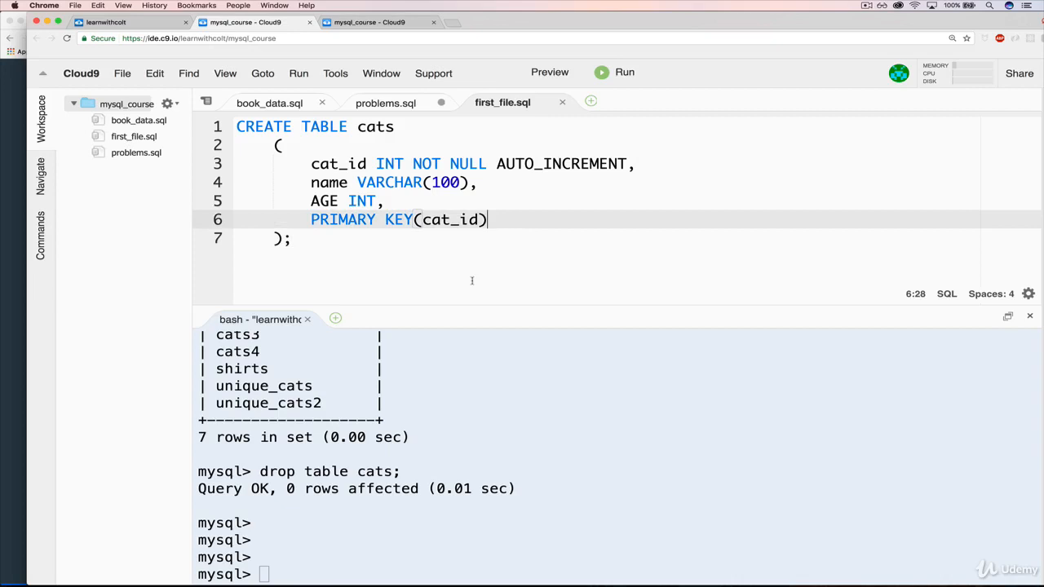
left_click(106, 23)
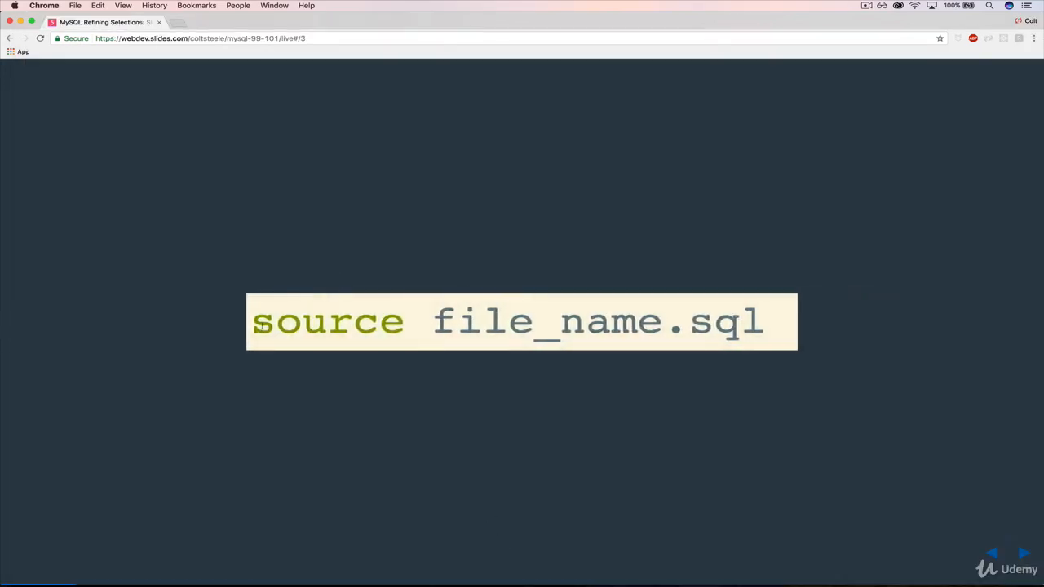
double_click(560, 322)
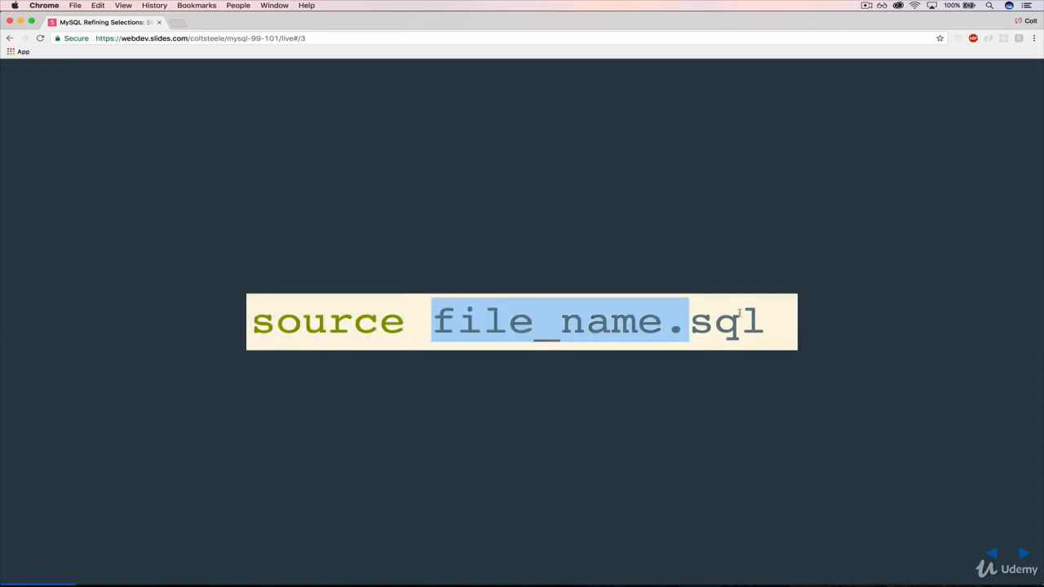
left_click(606, 298)
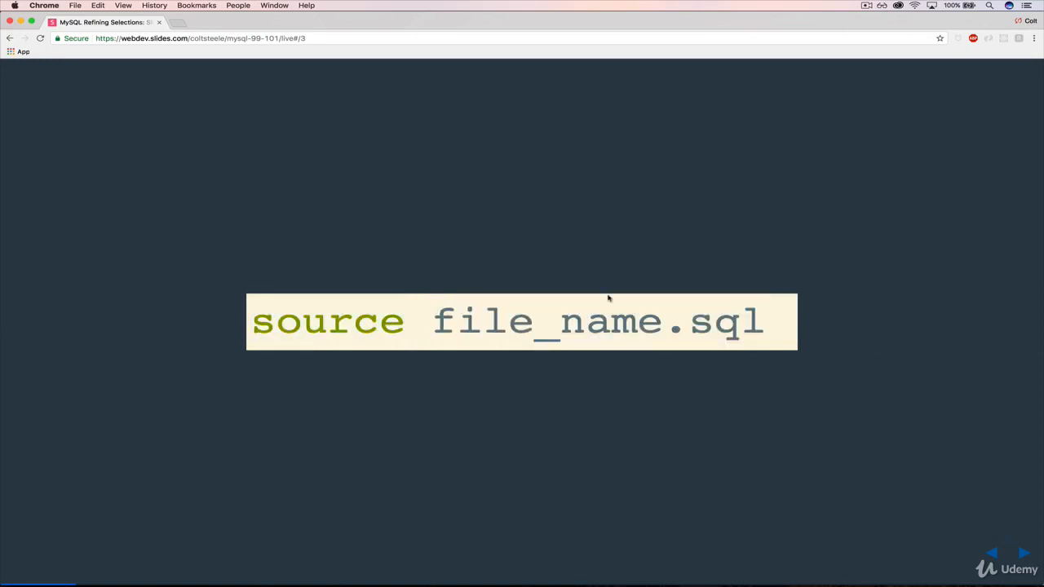
mouse_move(709, 333)
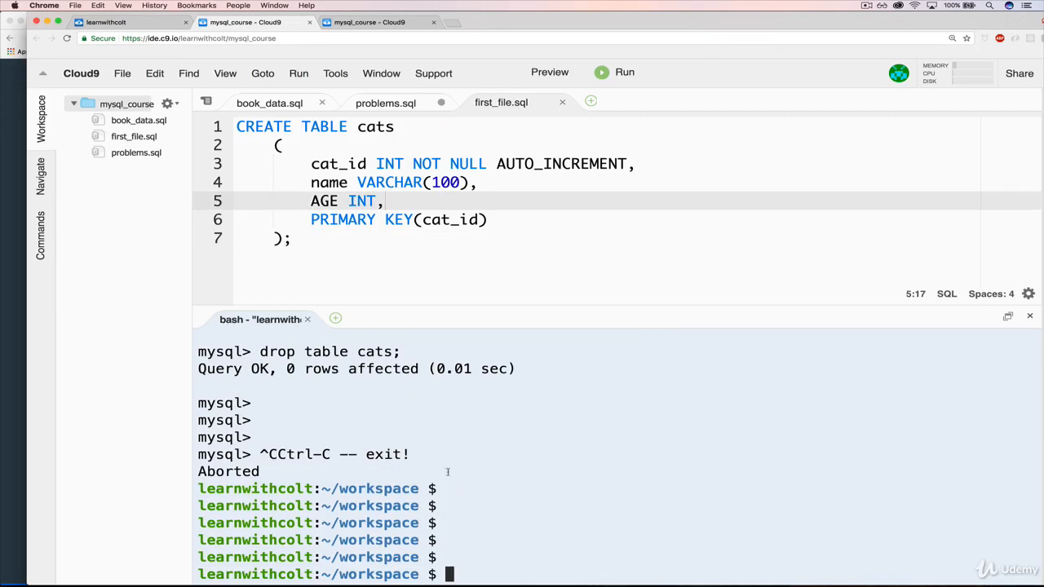
mouse_move(454, 506)
type("ls")
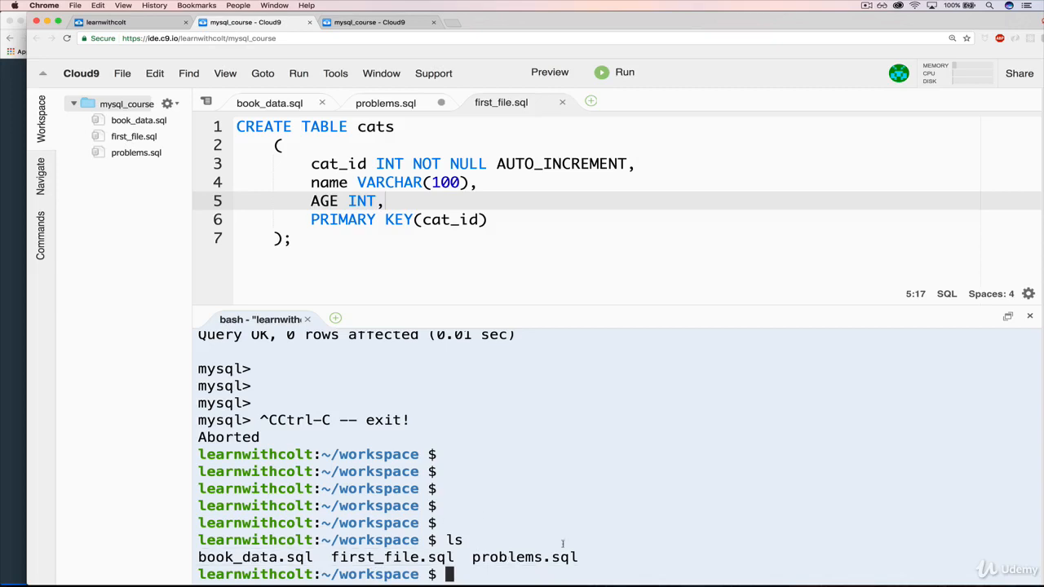
mouse_move(388, 568)
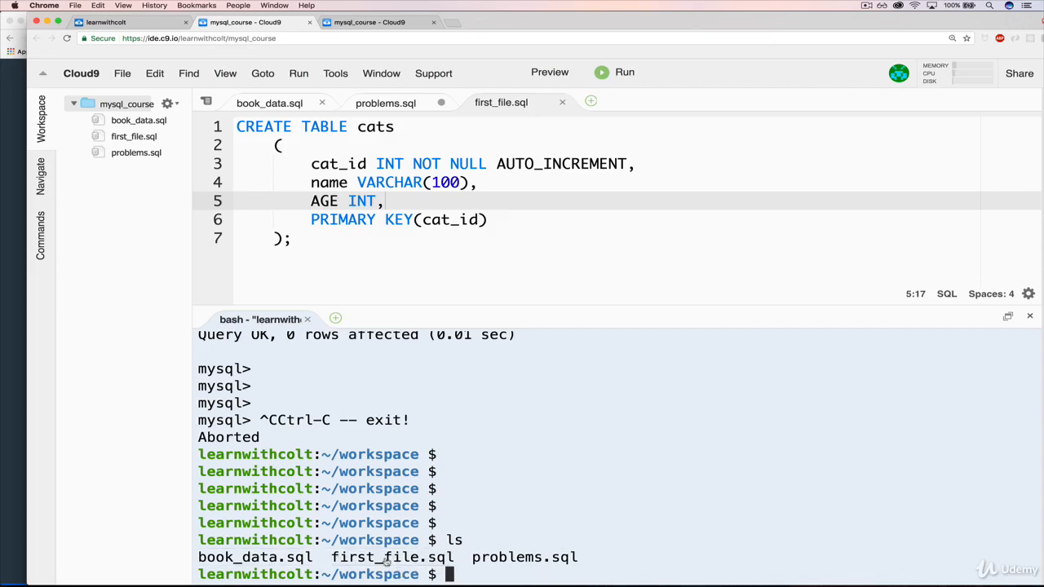
mouse_move(490, 568)
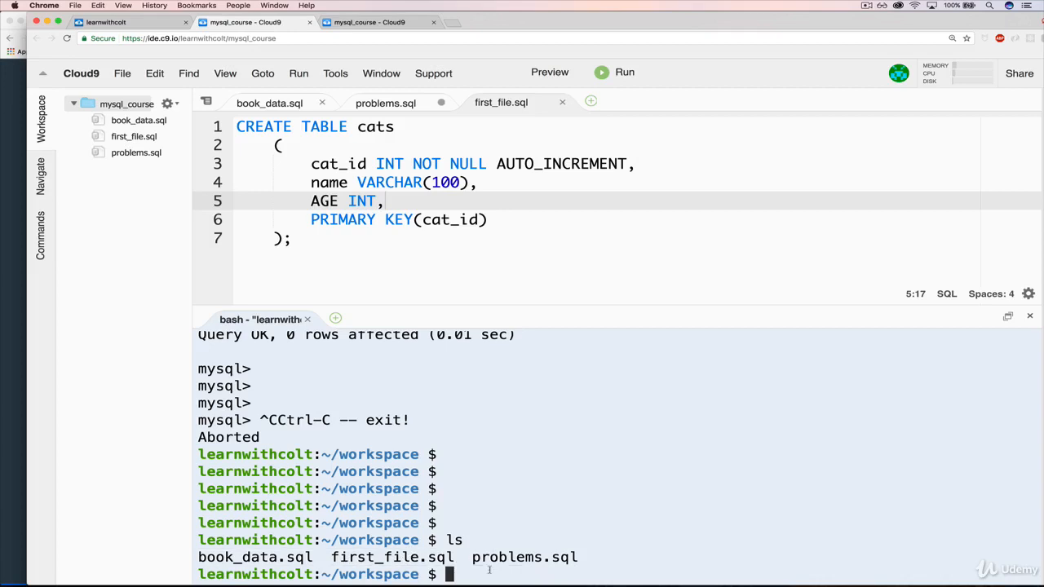
- Launch the MySQL monitor with mysql-ctl cli
type("mysql-ctl cli")
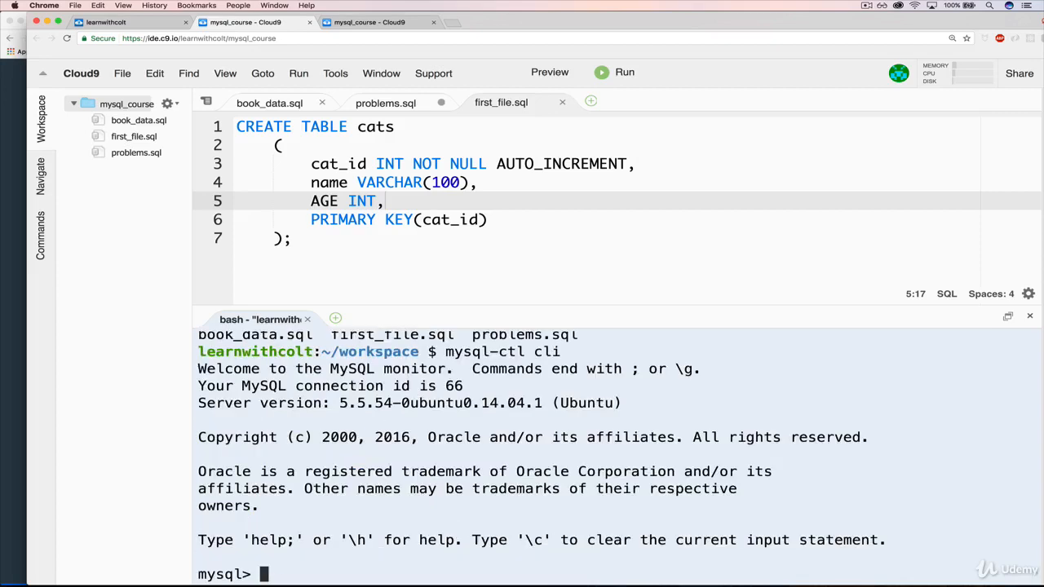
- Switch to the cat database, source first_file.sql, and describe cats to confirm cat_id, name and AGE columns
type("use cat")
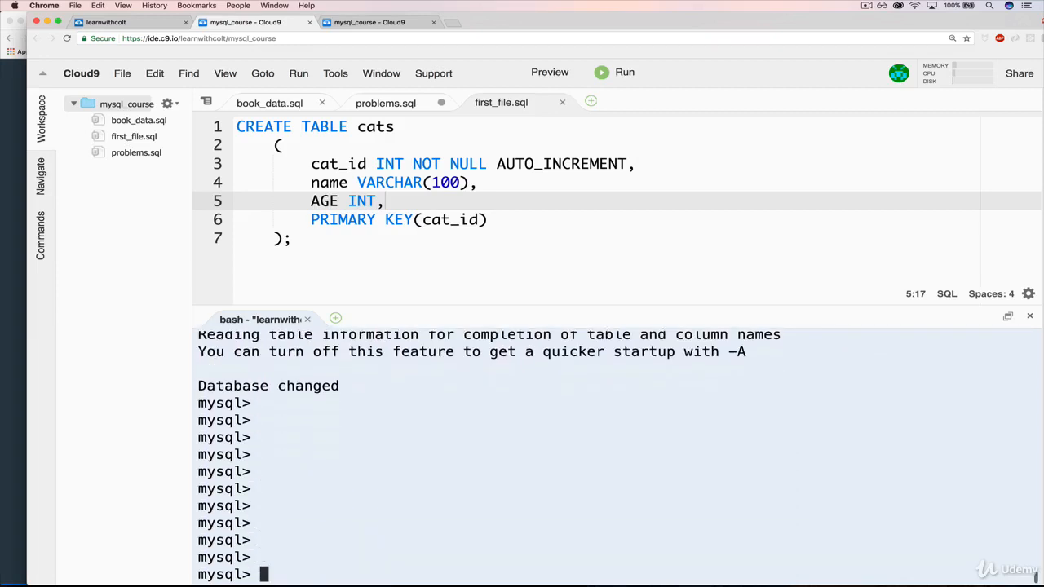
type("source")
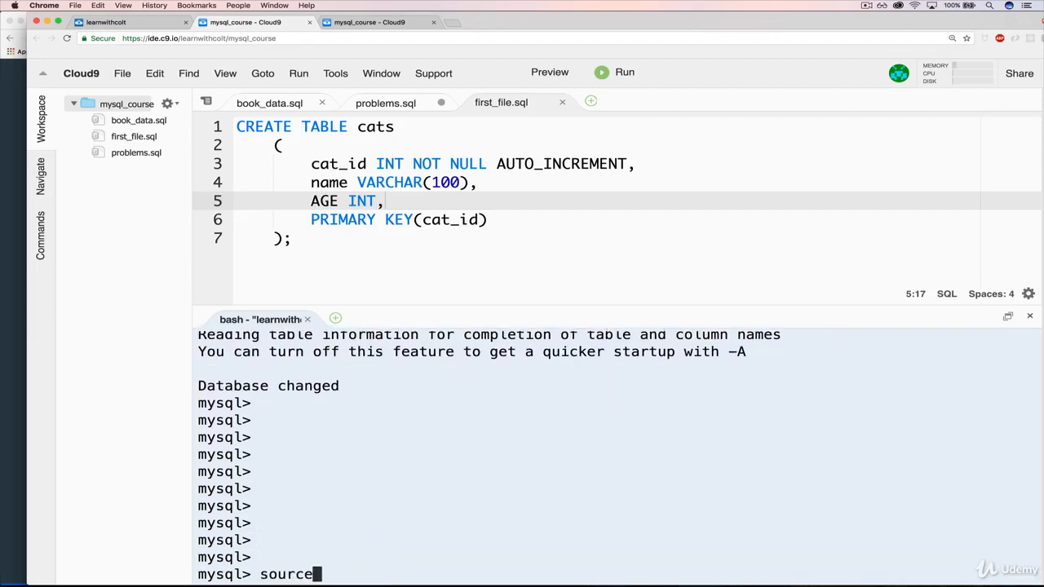
type("first_fil")
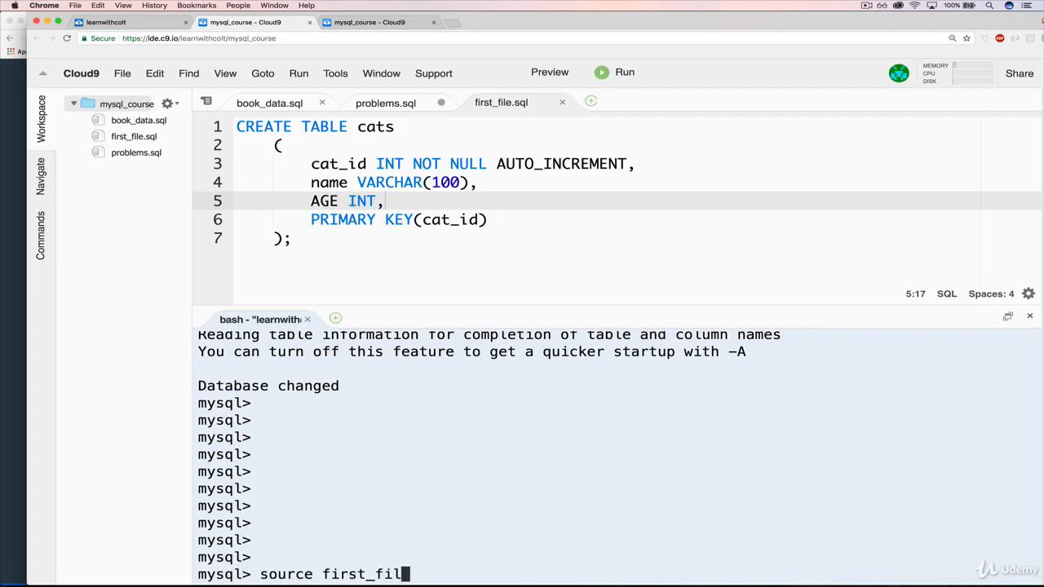
type("e.sql;")
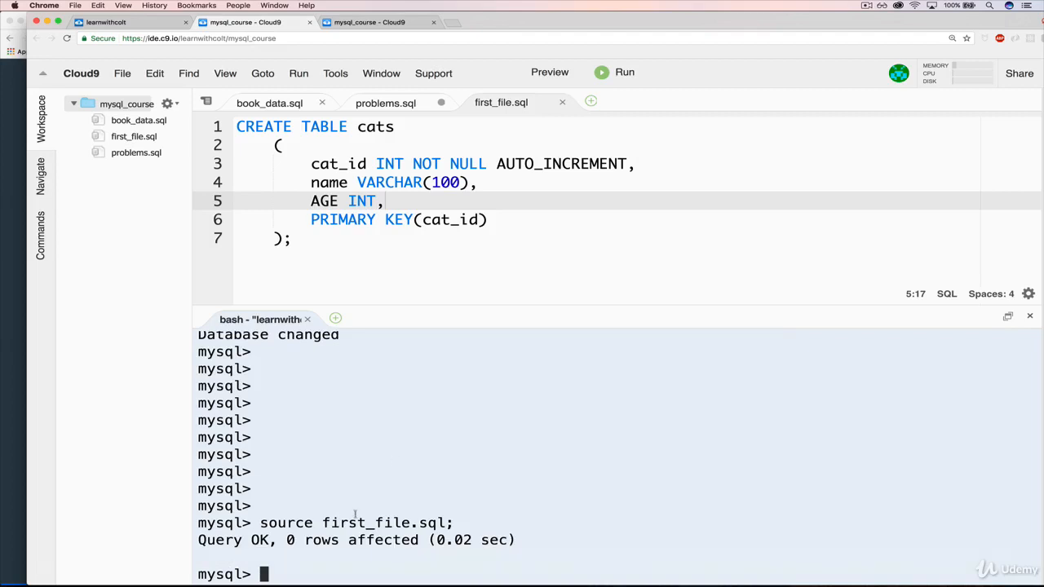
type("d")
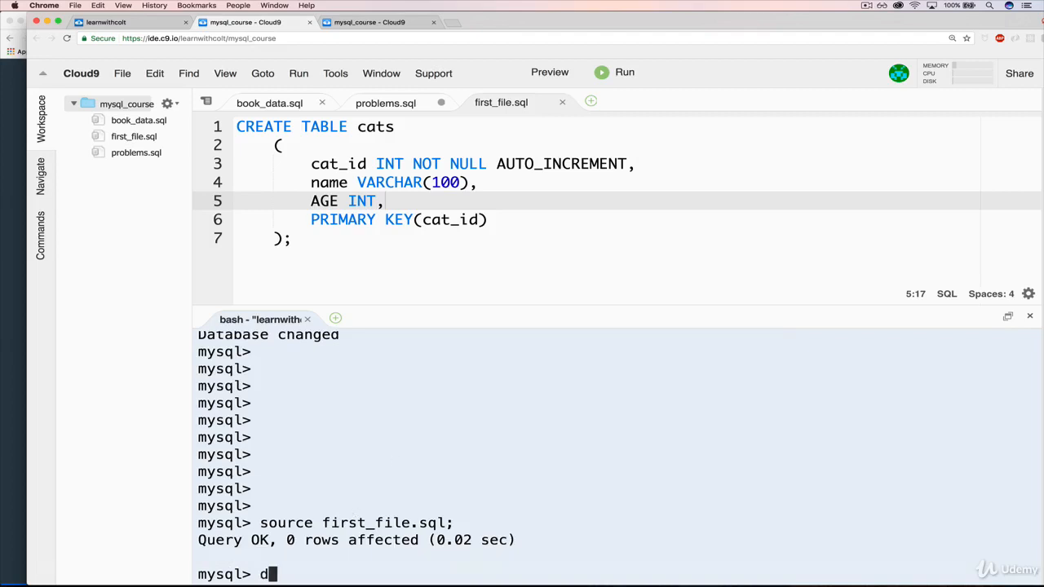
type("esc cats;")
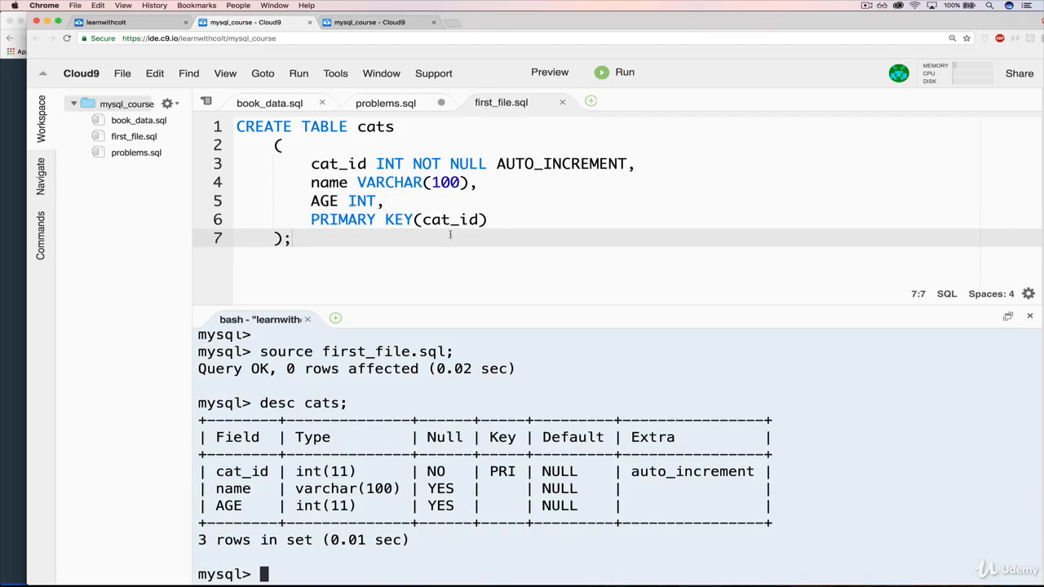
- Create a testing folder in mysql_course with a new untitled file inside it
right_click(127, 105)
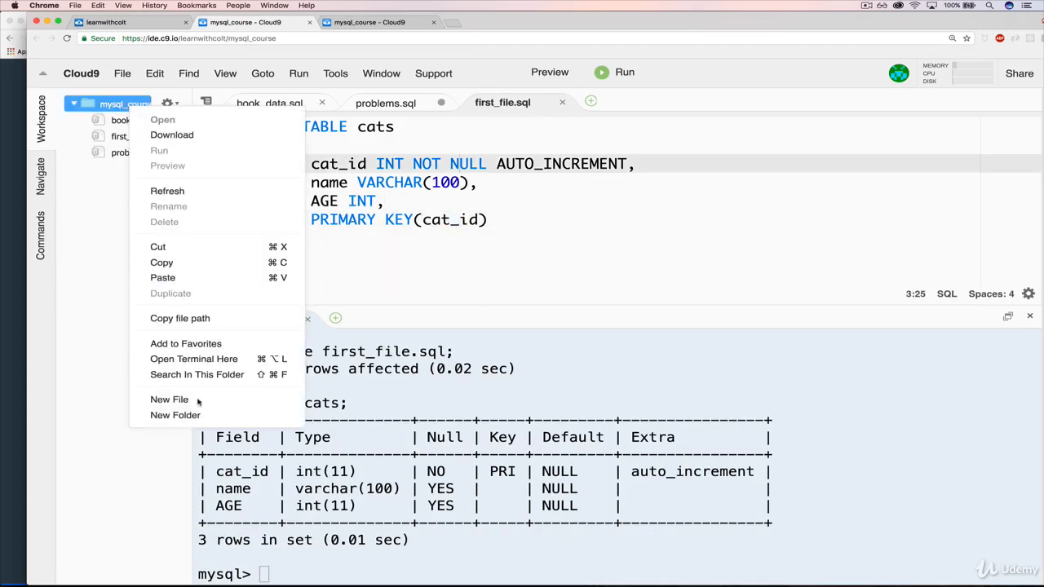
left_click(176, 416)
type("testing")
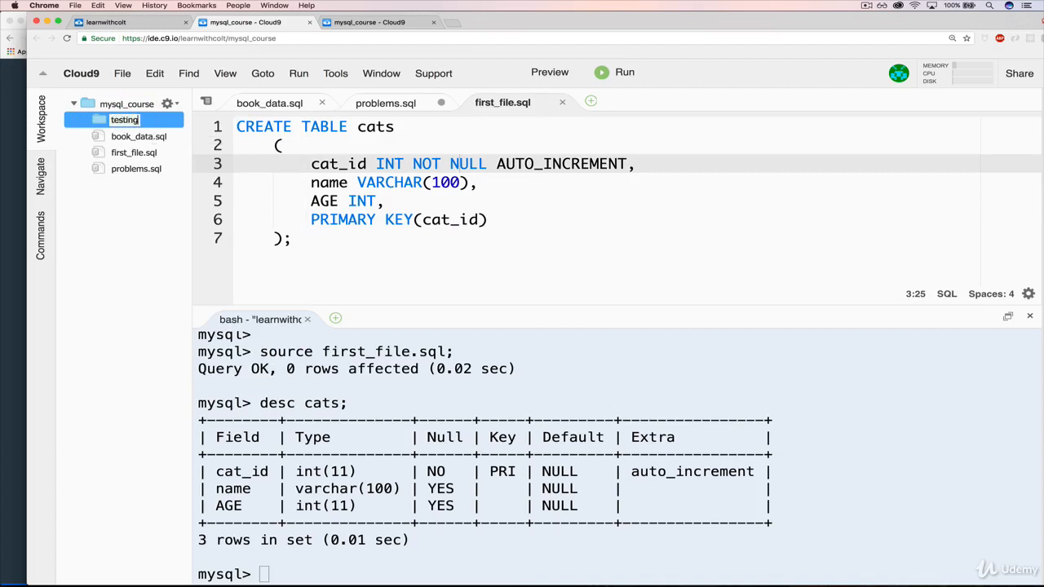
right_click(124, 121)
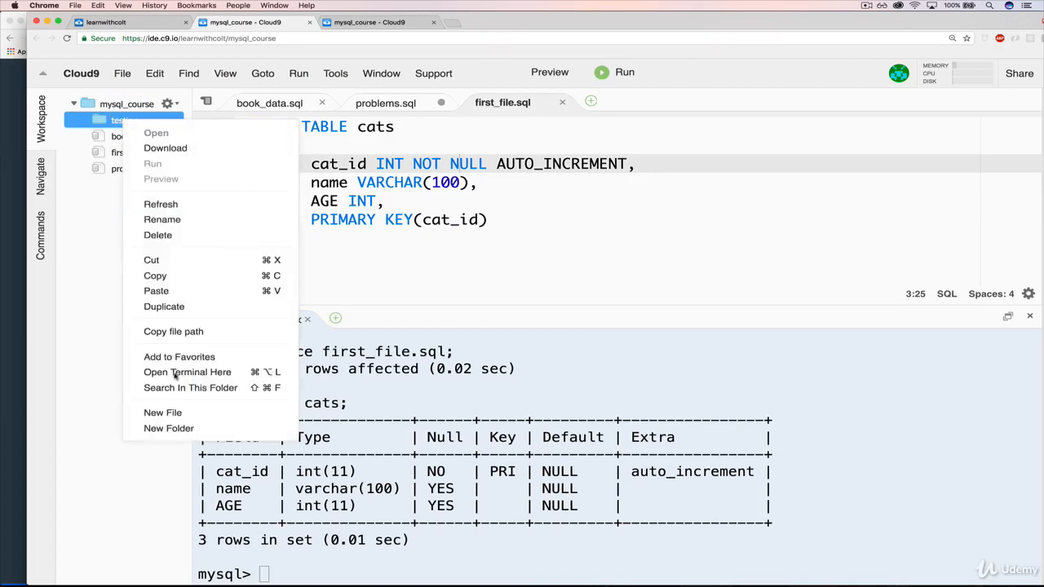
left_click(163, 411)
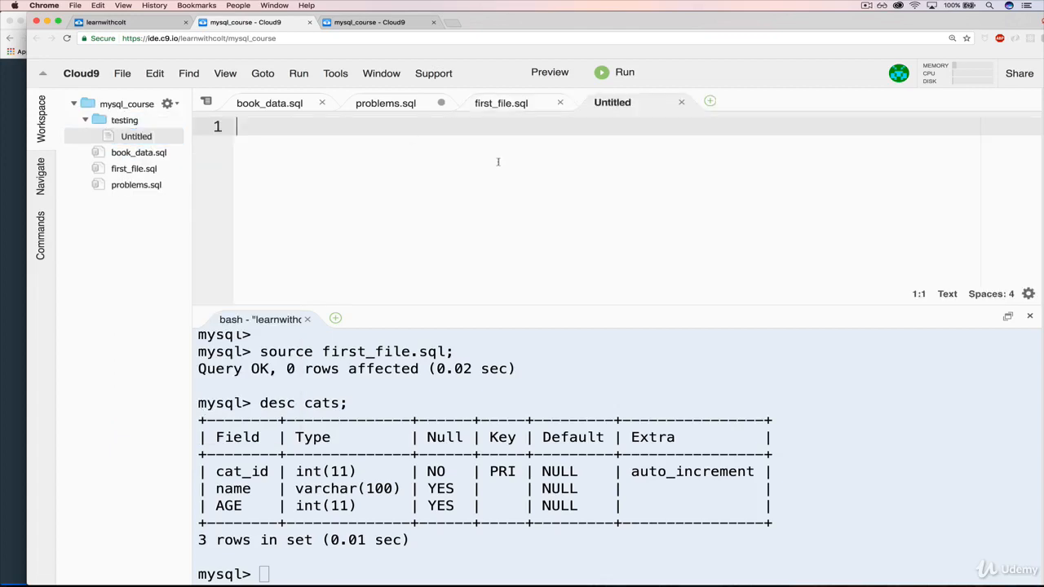
- Start the new file with a SELECT * FROM cats line and begin an INSERT statement
type("SELECT * FROM c")
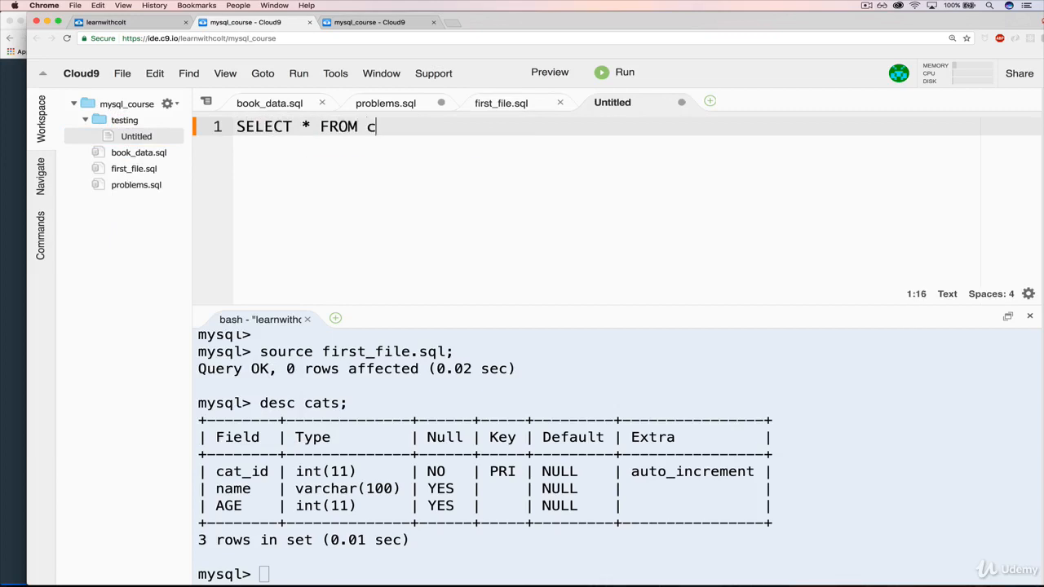
type("ats;")
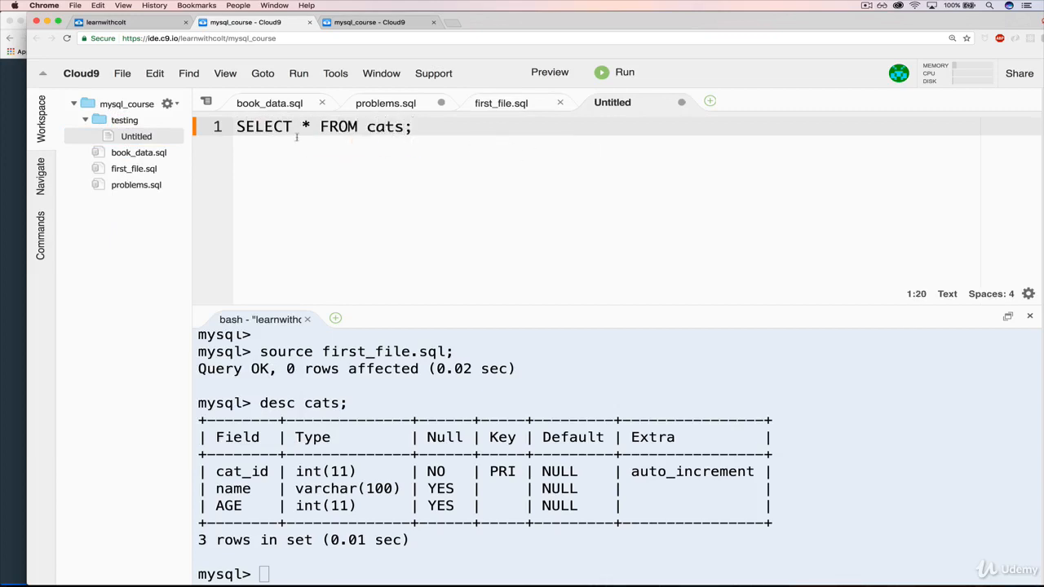
type("INSERT")
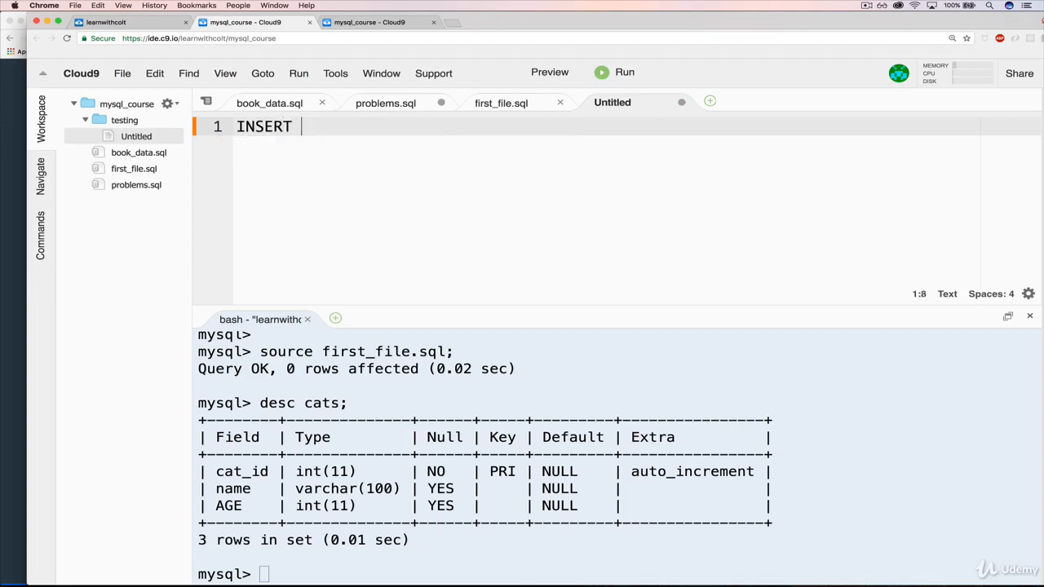
- Write INSERT INTO cats(name, AGE) in the untitled file
type("INTO cats(")
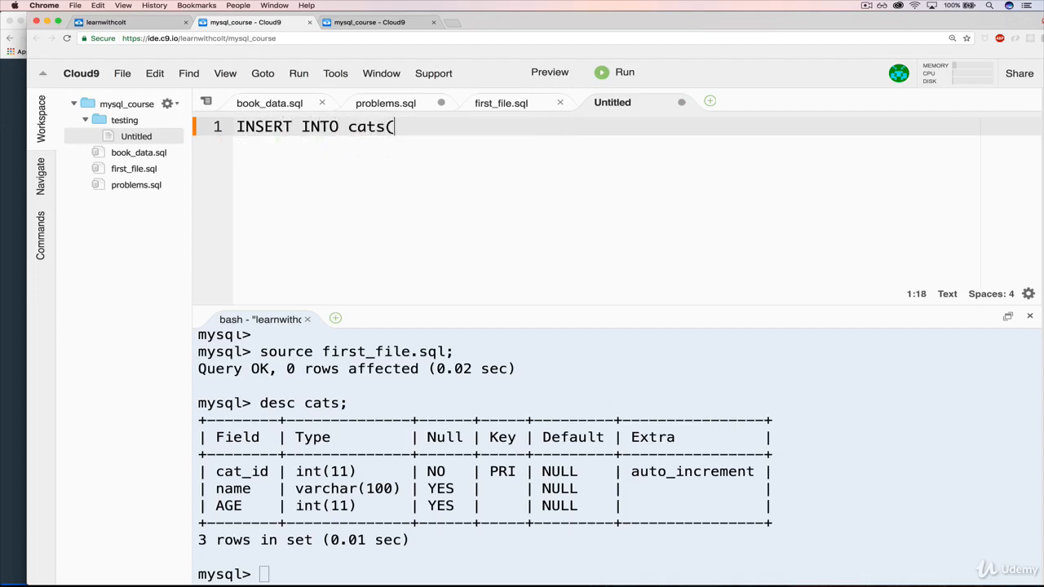
type("n")
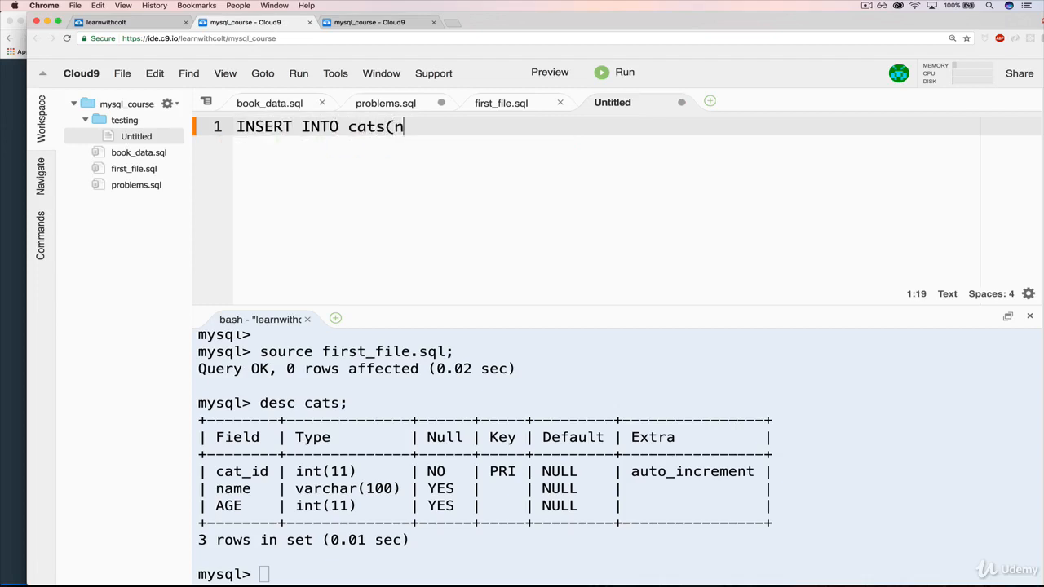
type("ame, A")
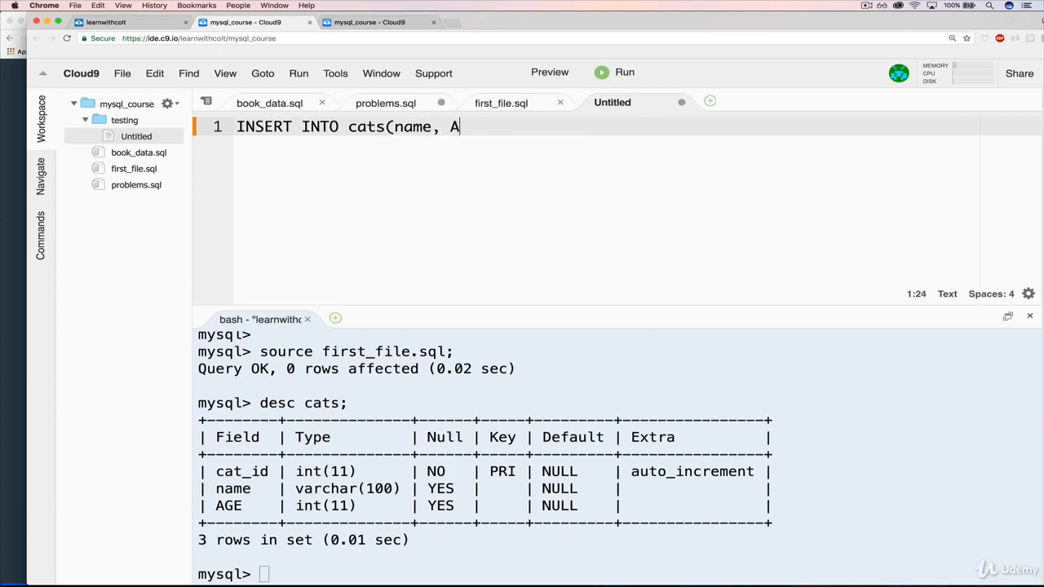
type("GE")
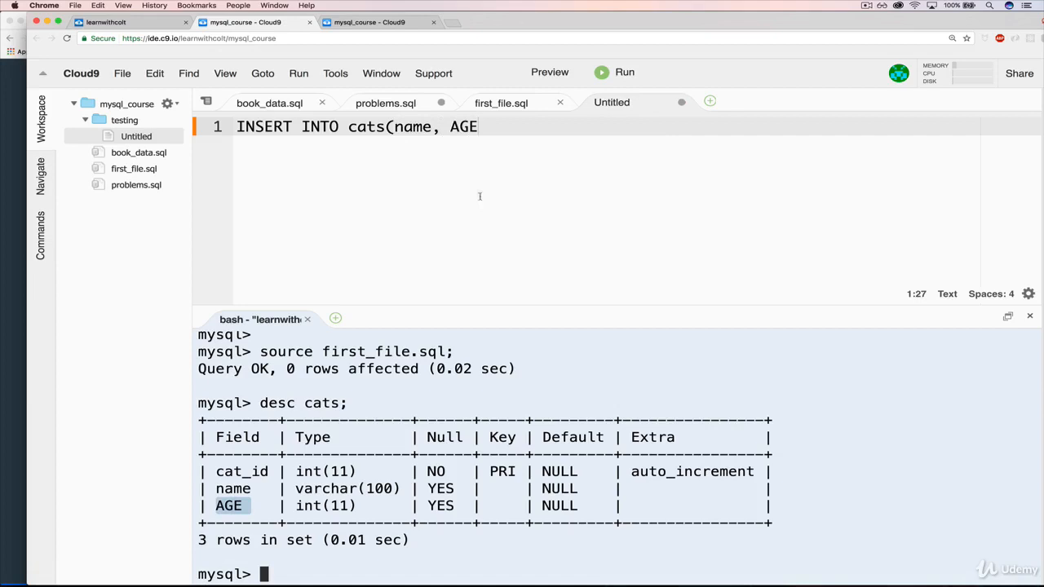
left_click(501, 102)
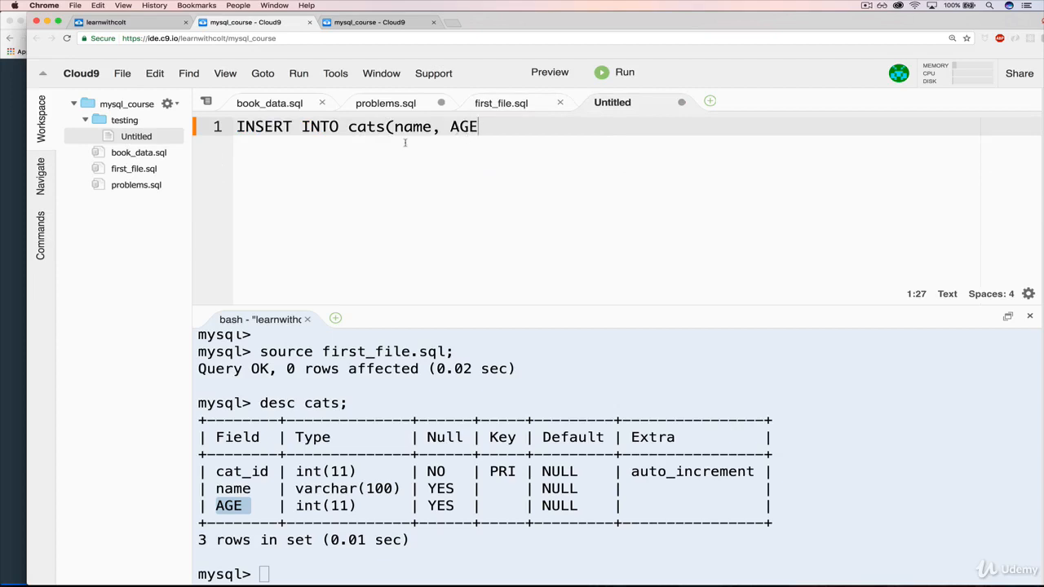
type(")")
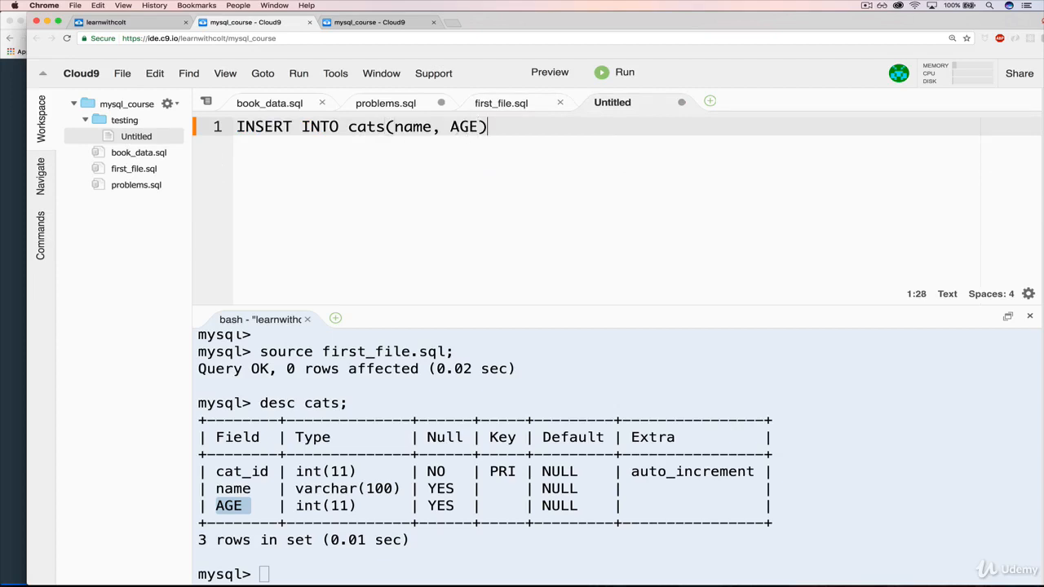
- Complete the statement with VALUES('Charlie', 17); and let it autosave
type("VAL")
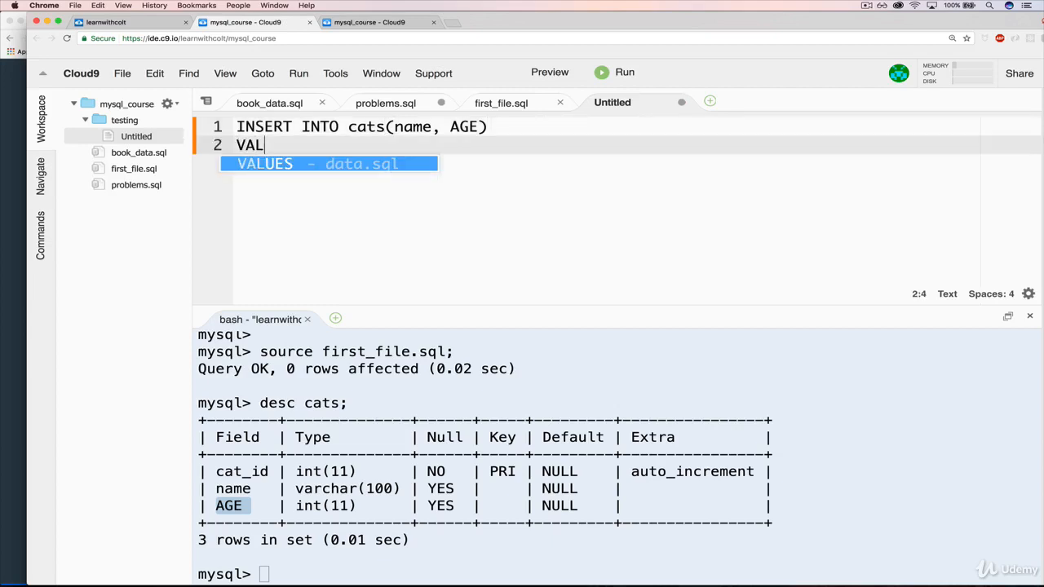
type("UES('')")
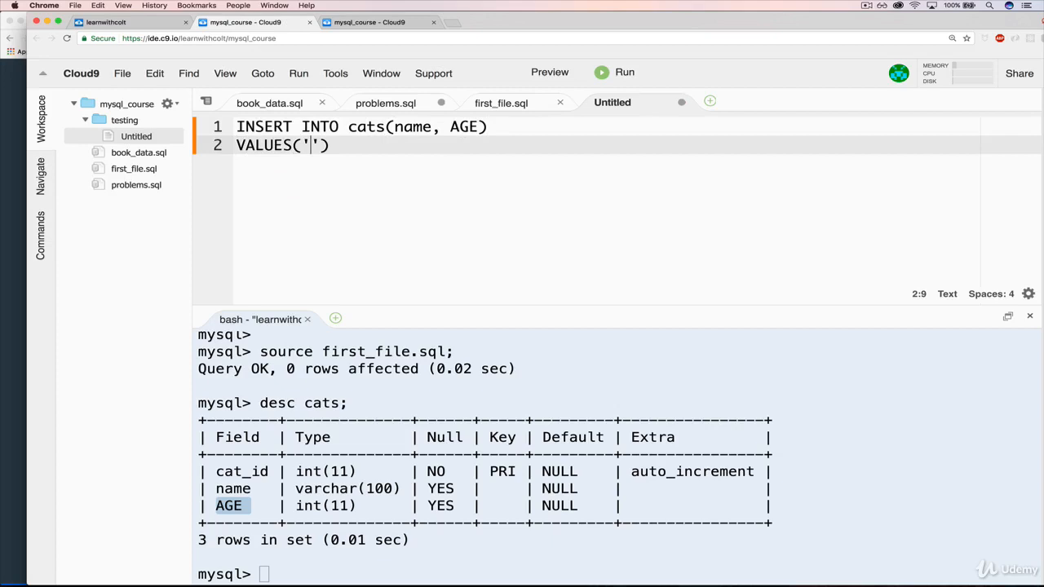
type("Charlie")
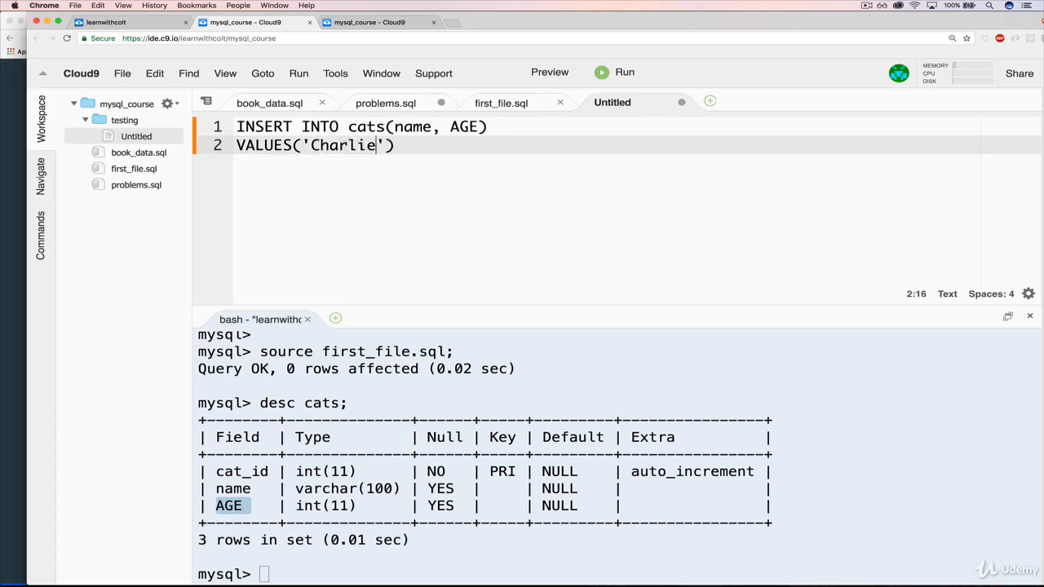
type(", 1")
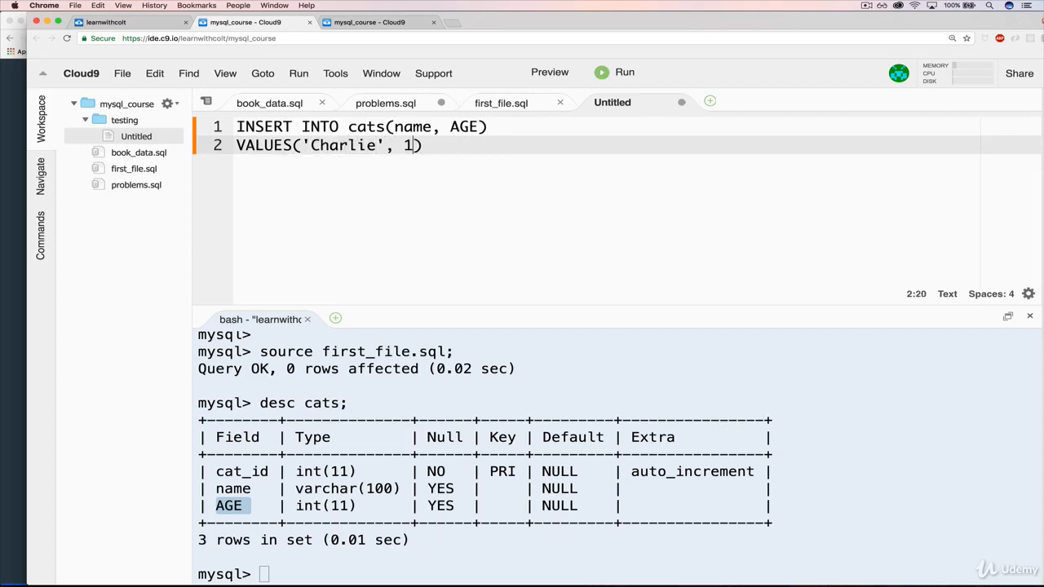
type("7")
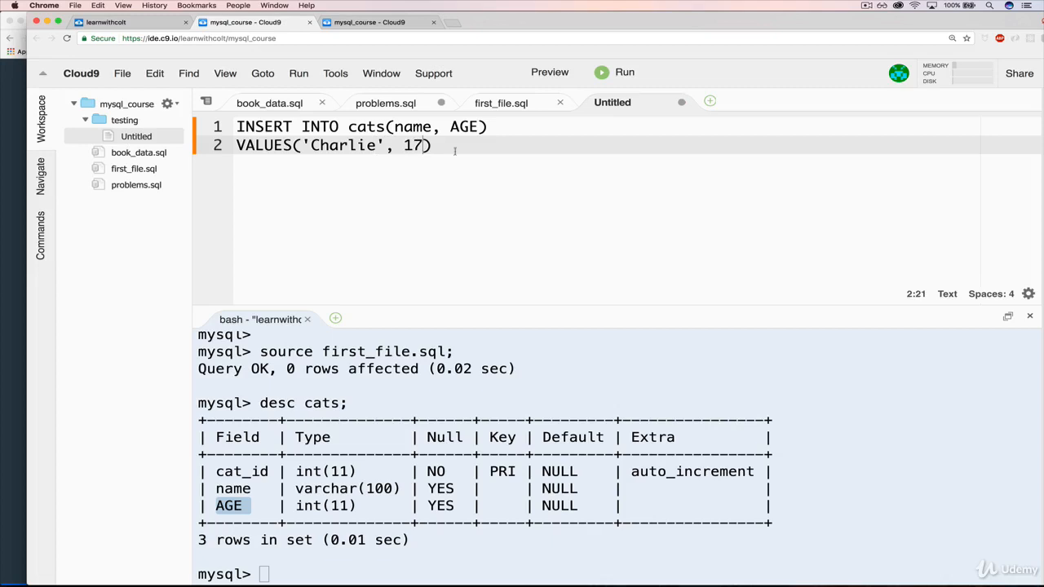
type(";")
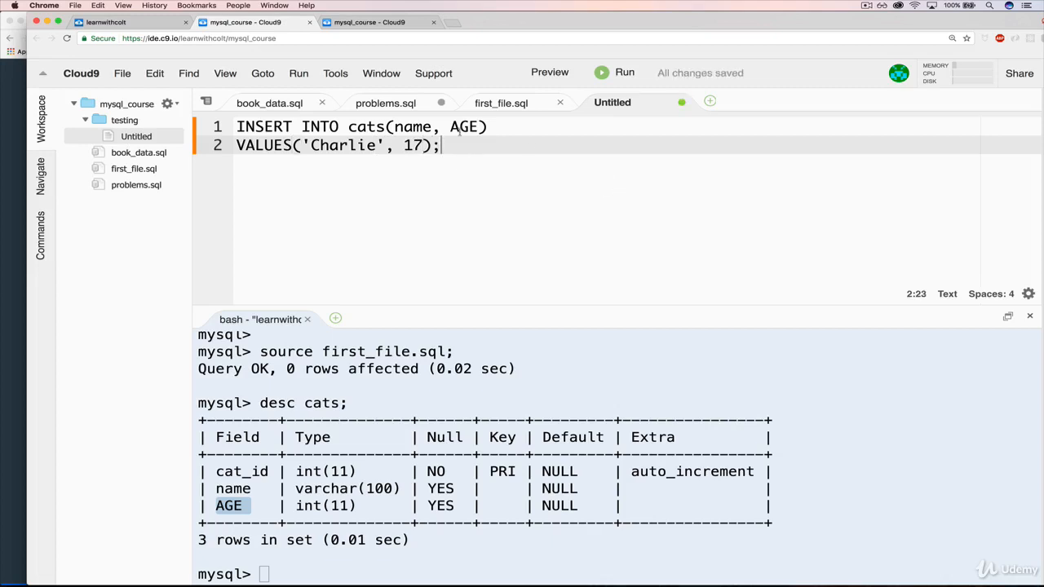
left_click(121, 71)
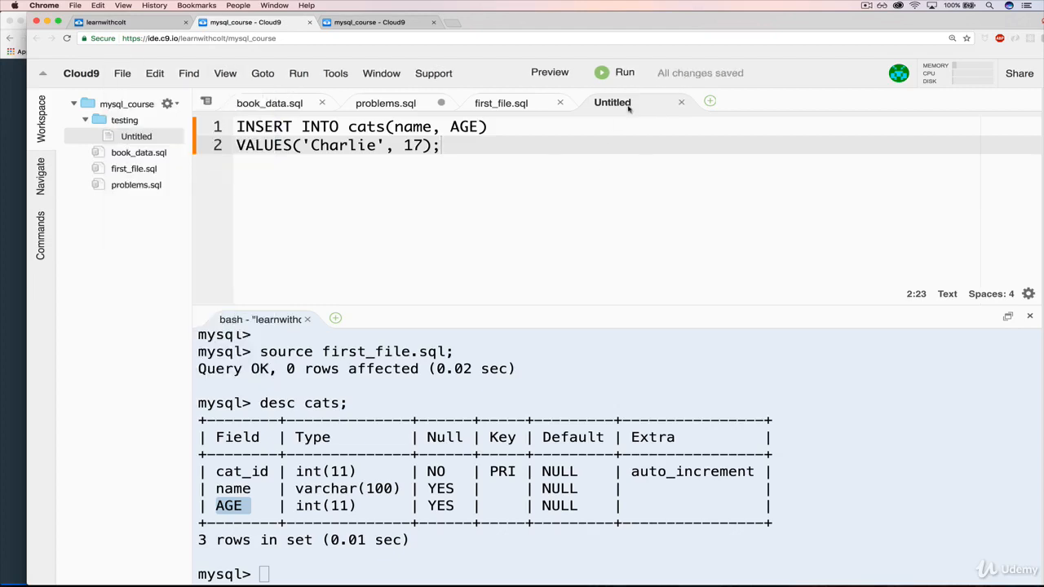
- Rename the untitled file to insert.sql inside the testing folder
right_click(137, 137)
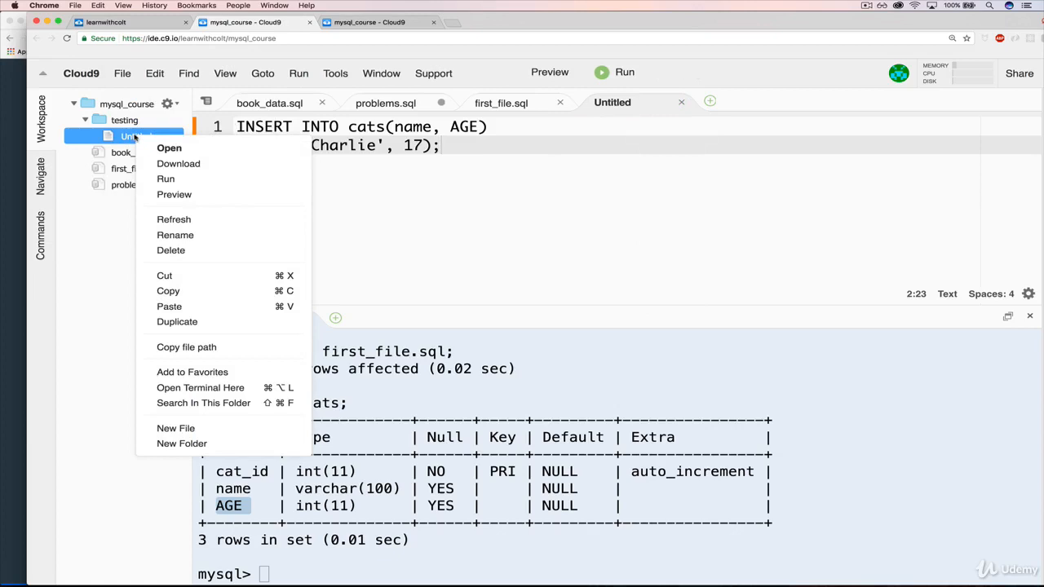
mouse_move(254, 209)
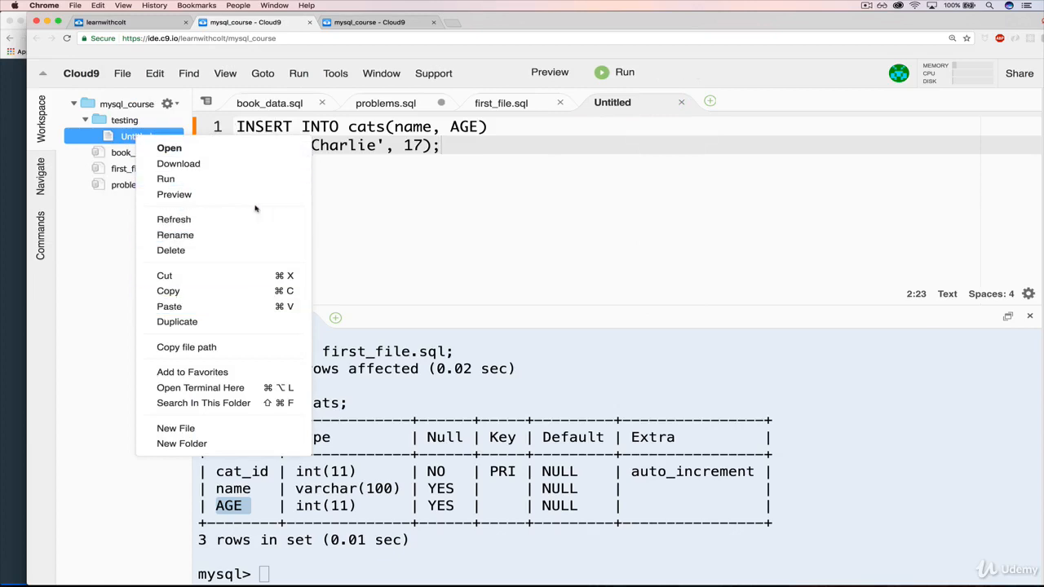
left_click(175, 235)
type("insert.s")
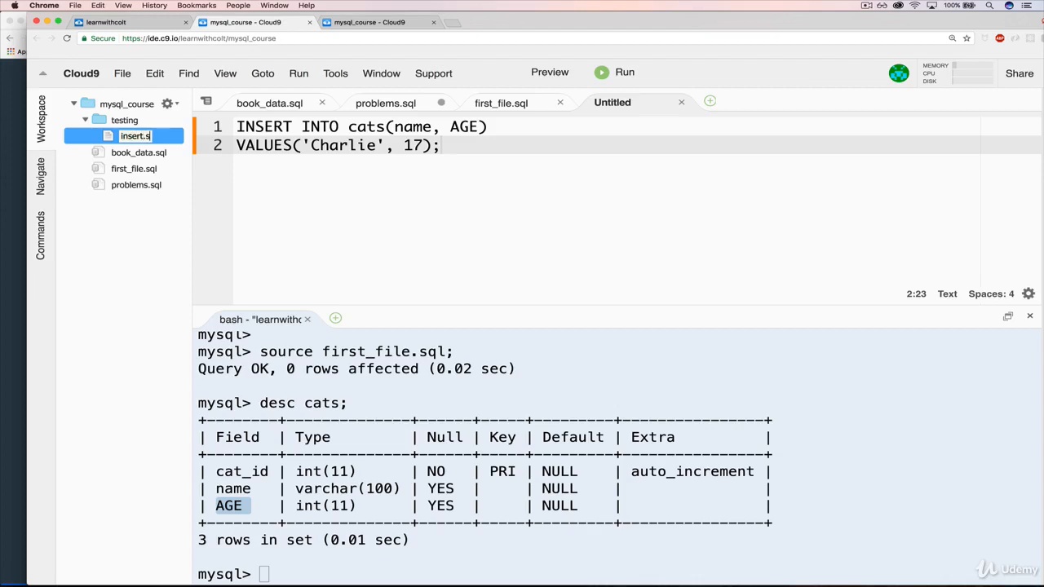
key("Enter")
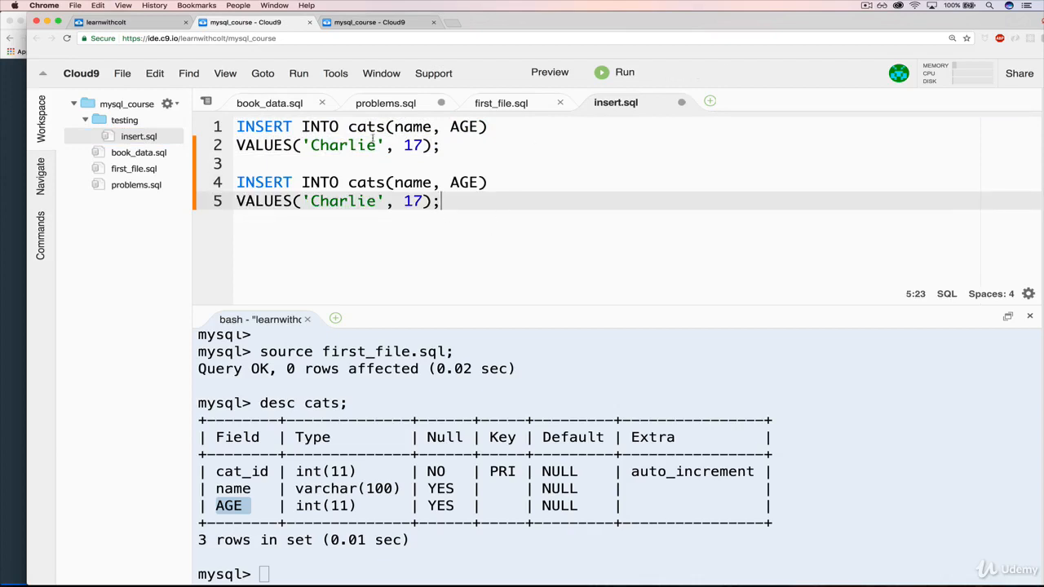
- Change the second INSERT's name from Charlie to Connie
double_click(342, 202)
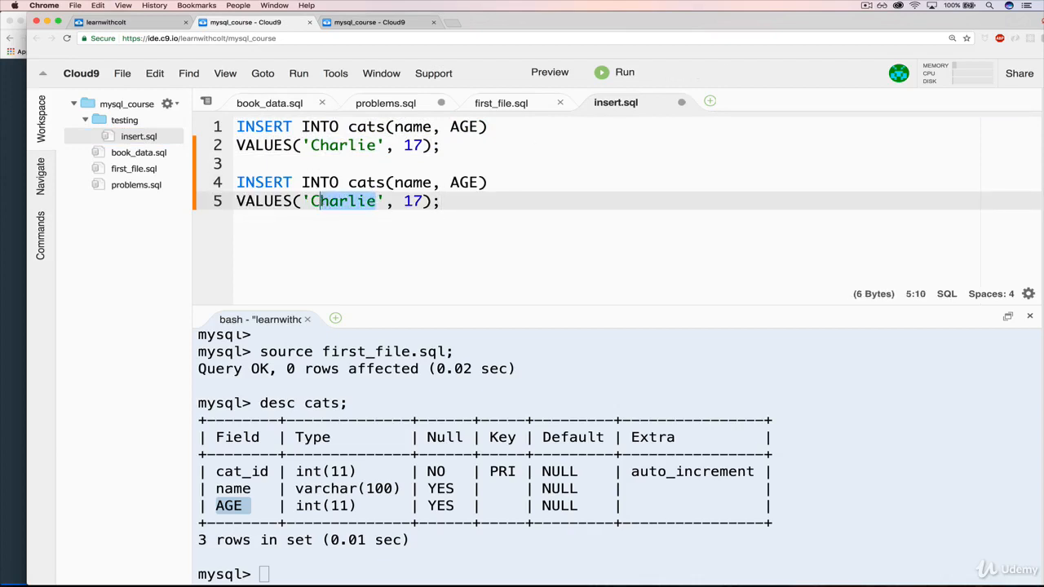
type("Ci")
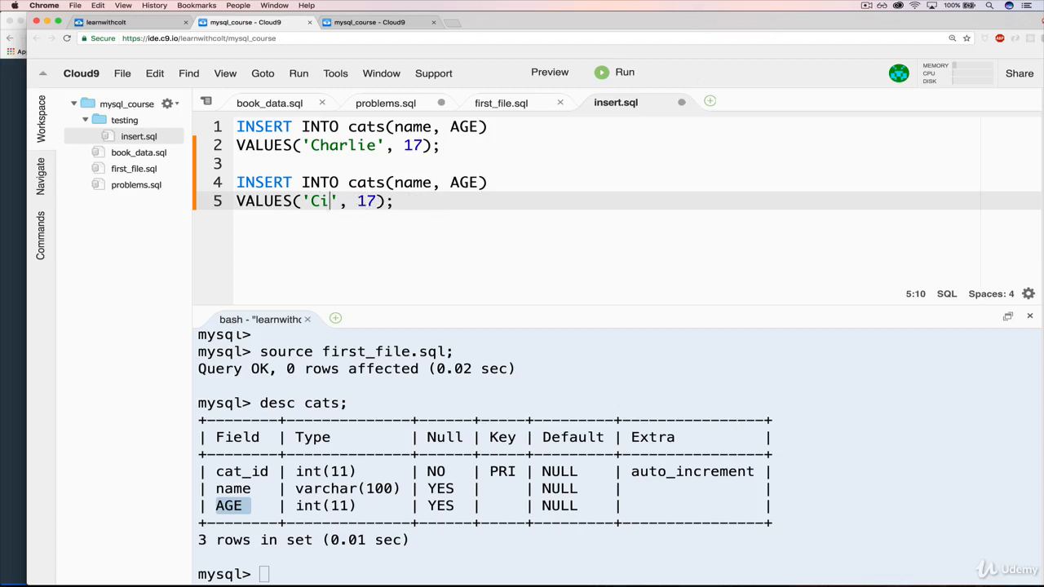
key("Backspace")
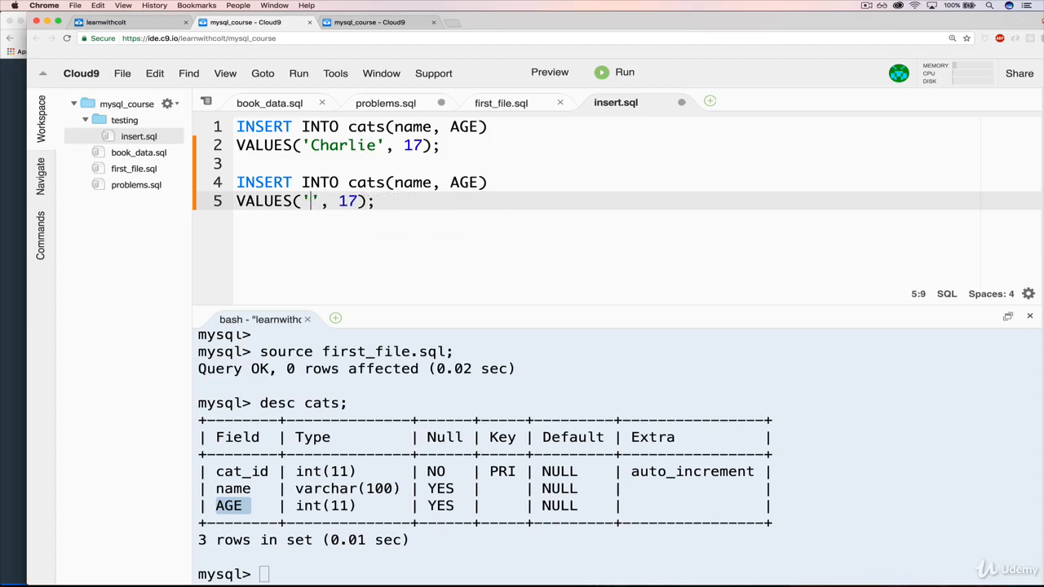
type("Conn")
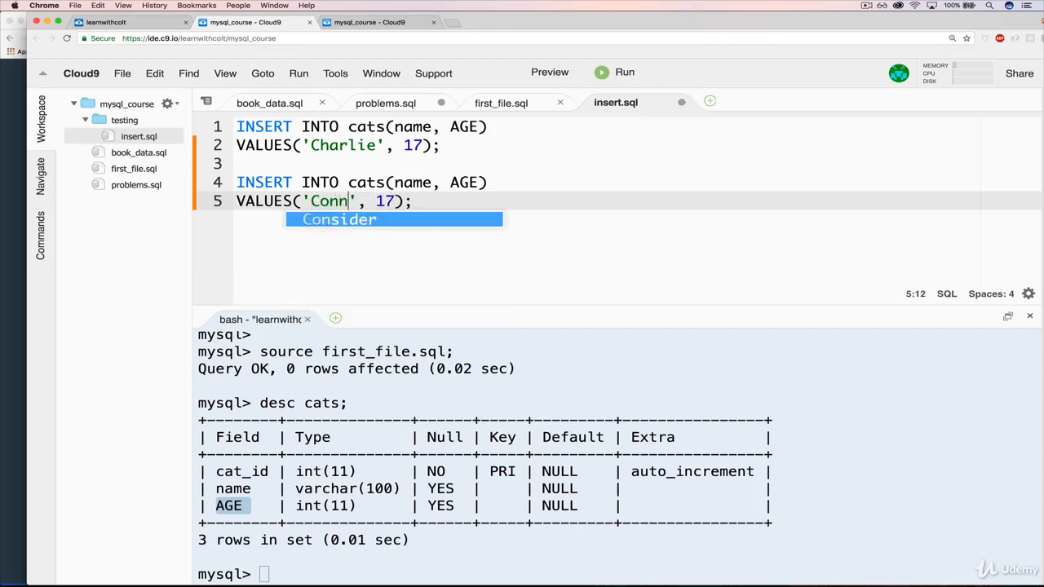
type("ie")
type("S")
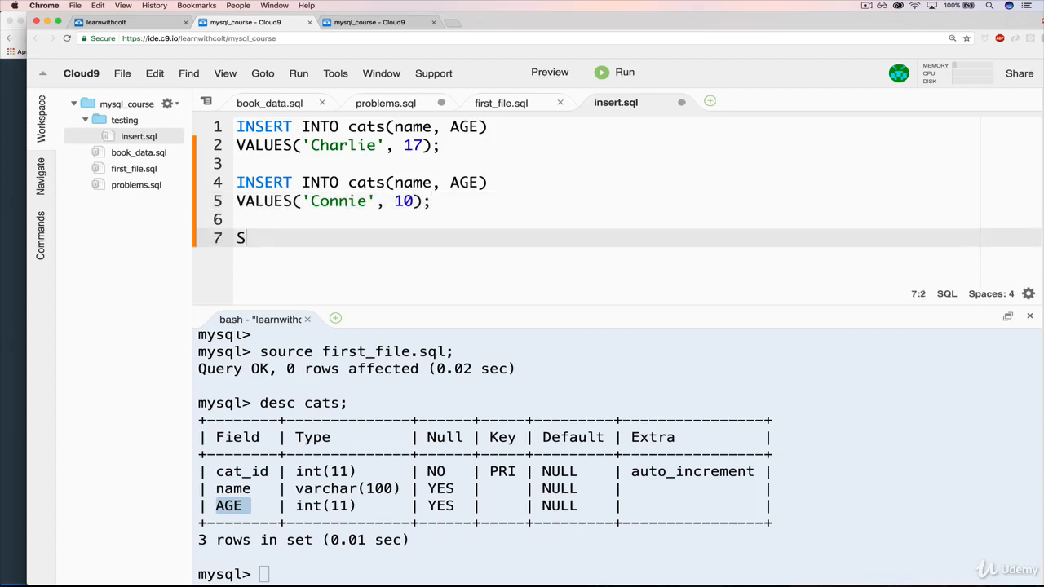
- Add a SELECT * FROM cats; query below the INSERTs
type("ELECT * FROM")
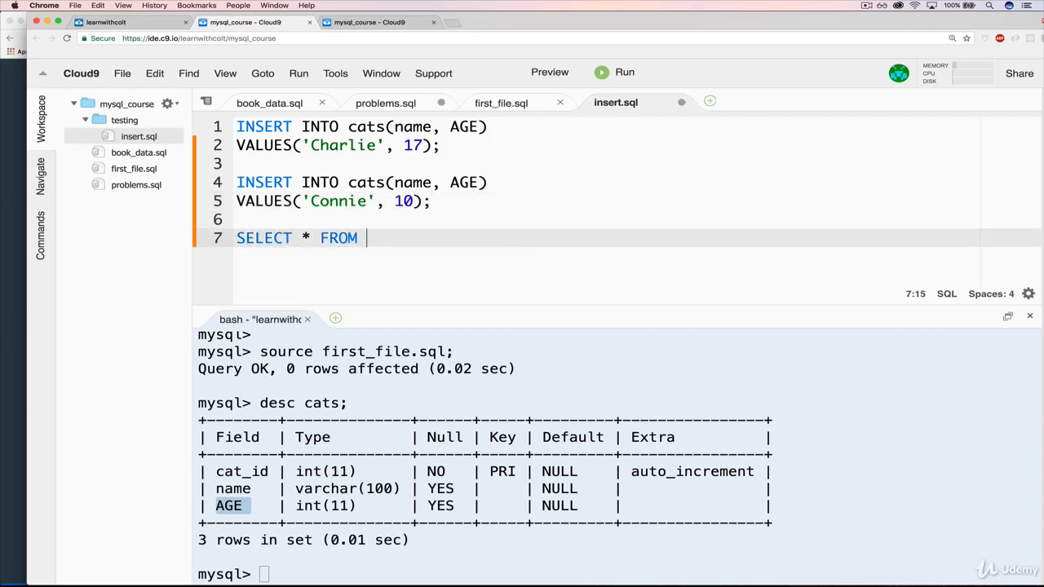
type("cats;")
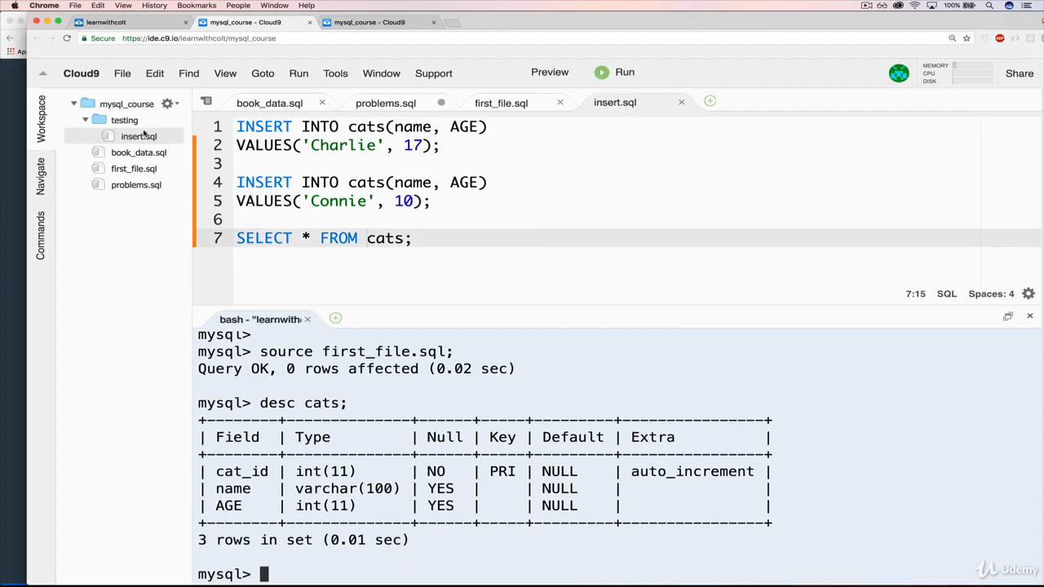
- Run source testing/insert.sql in MySQL after plain source insert.sql fails
left_click(127, 104)
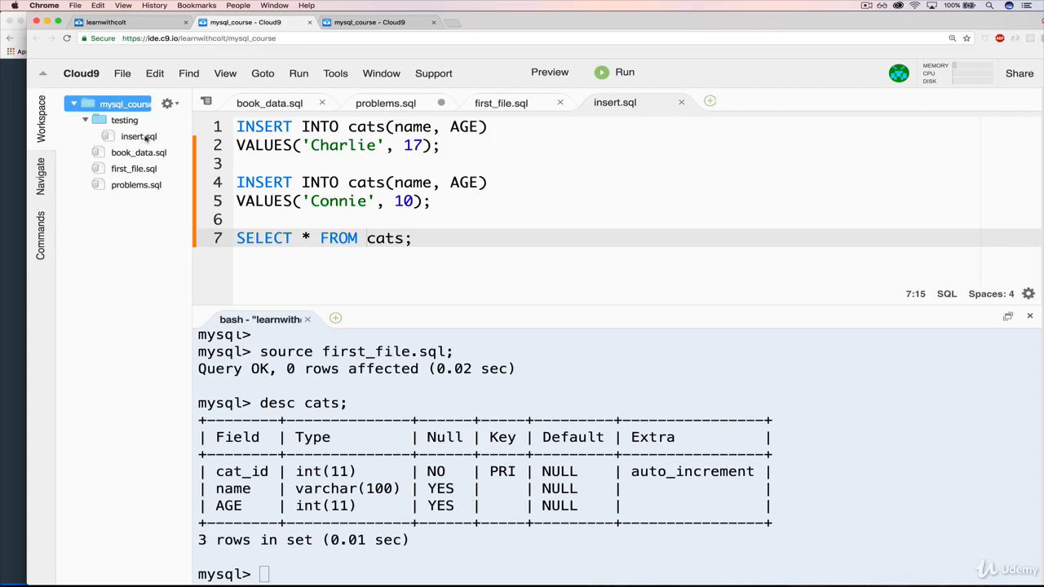
type("source")
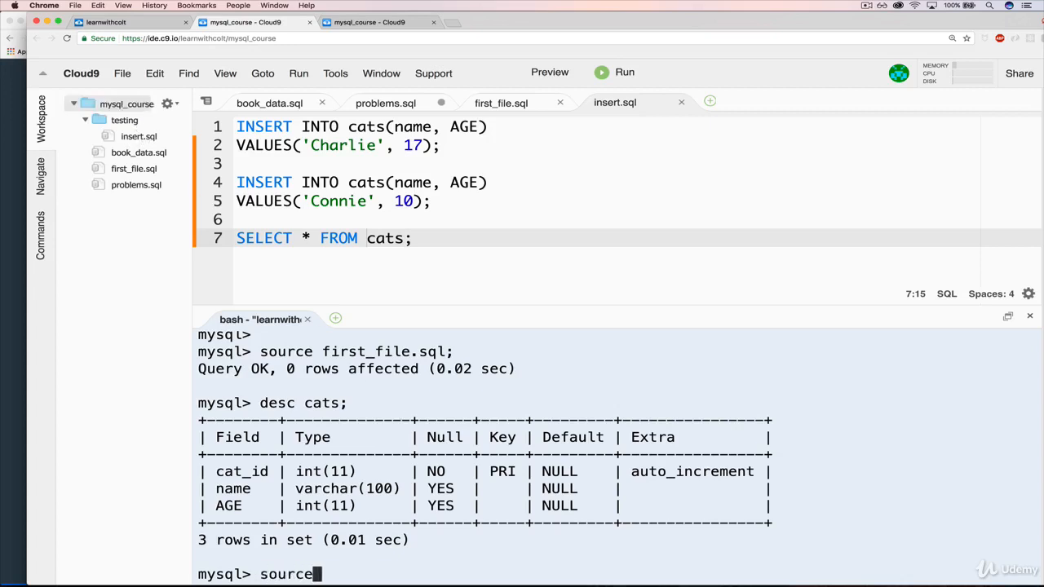
type("insert.sql;")
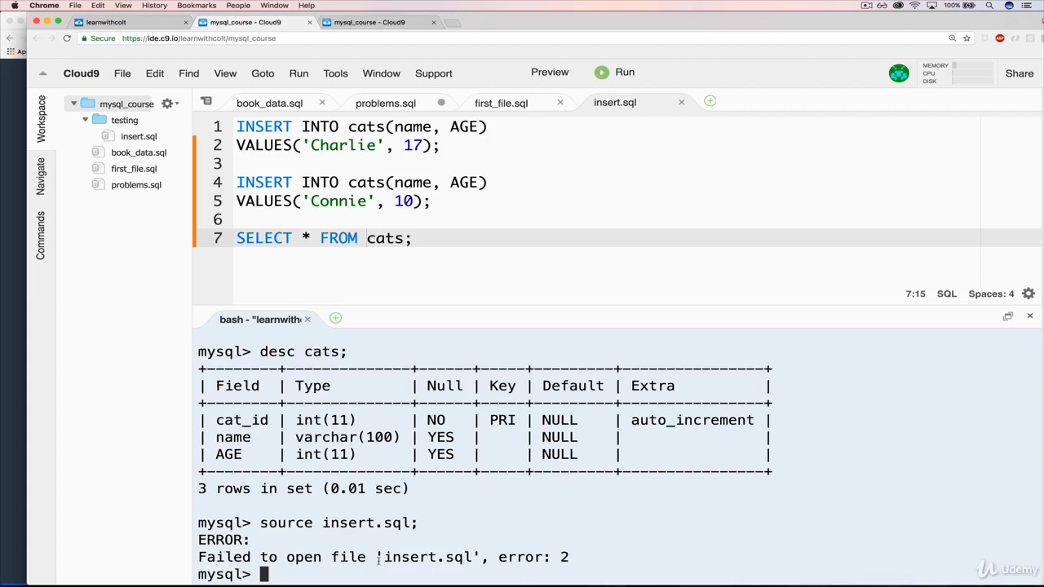
type("source")
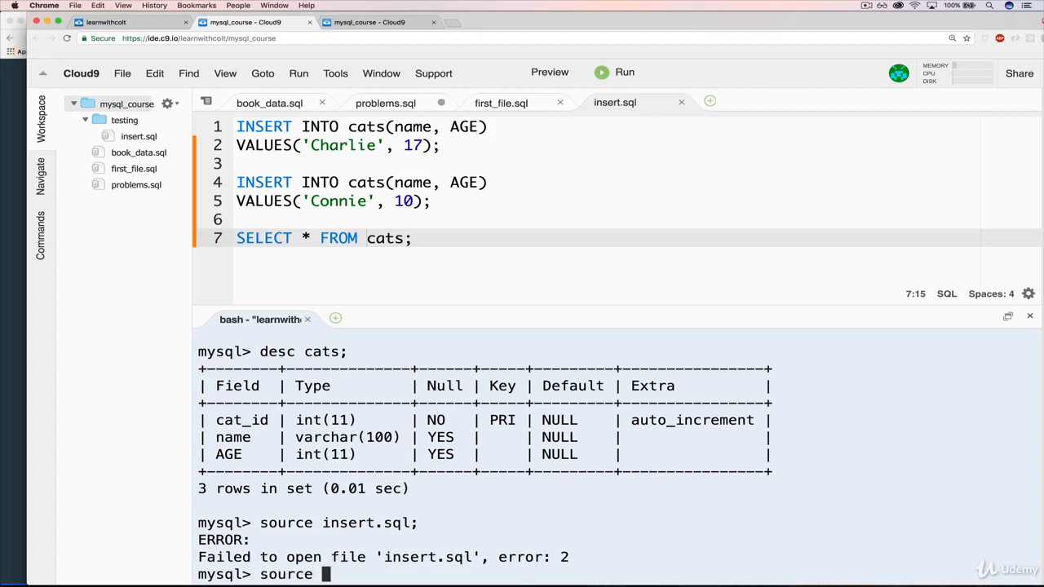
type("testing/insert.sql;")
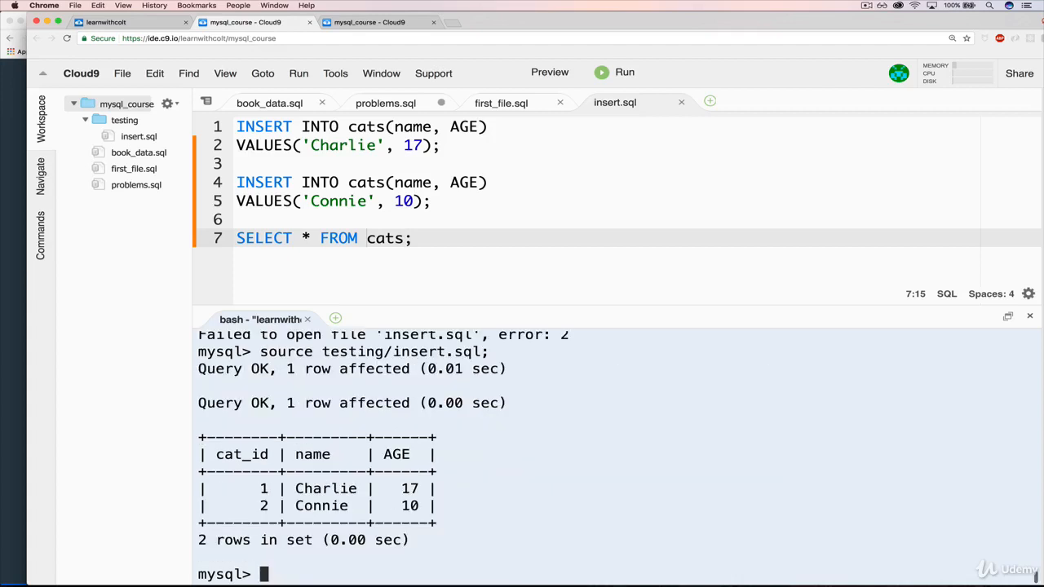
mouse_move(128, 212)
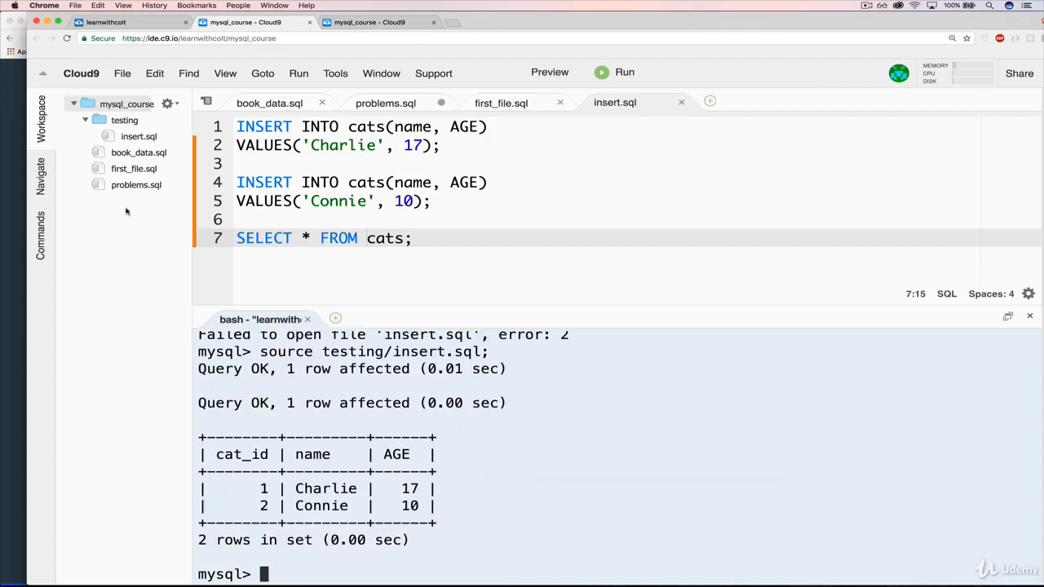
mouse_move(138, 137)
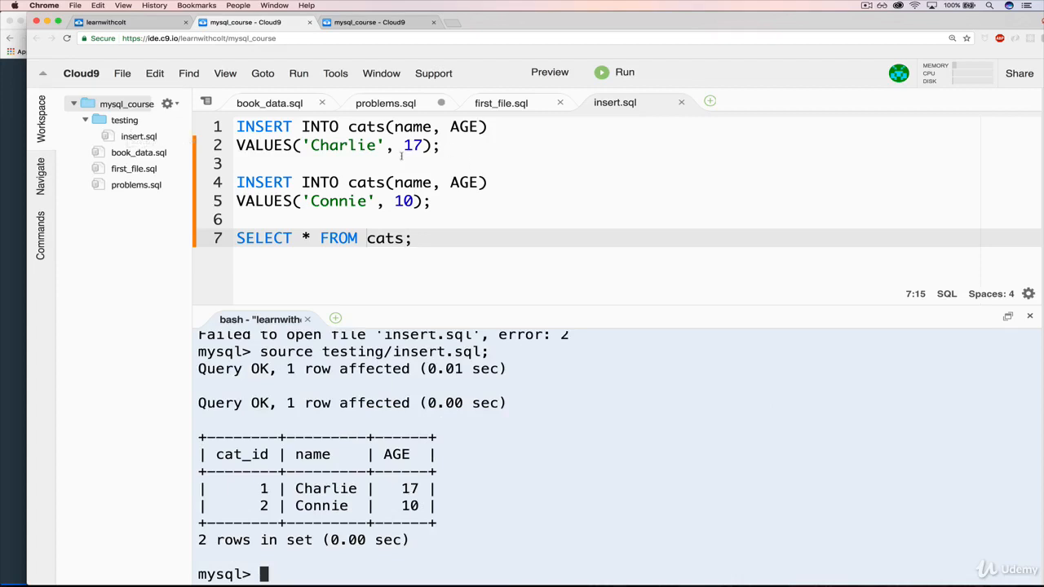
left_click(127, 104)
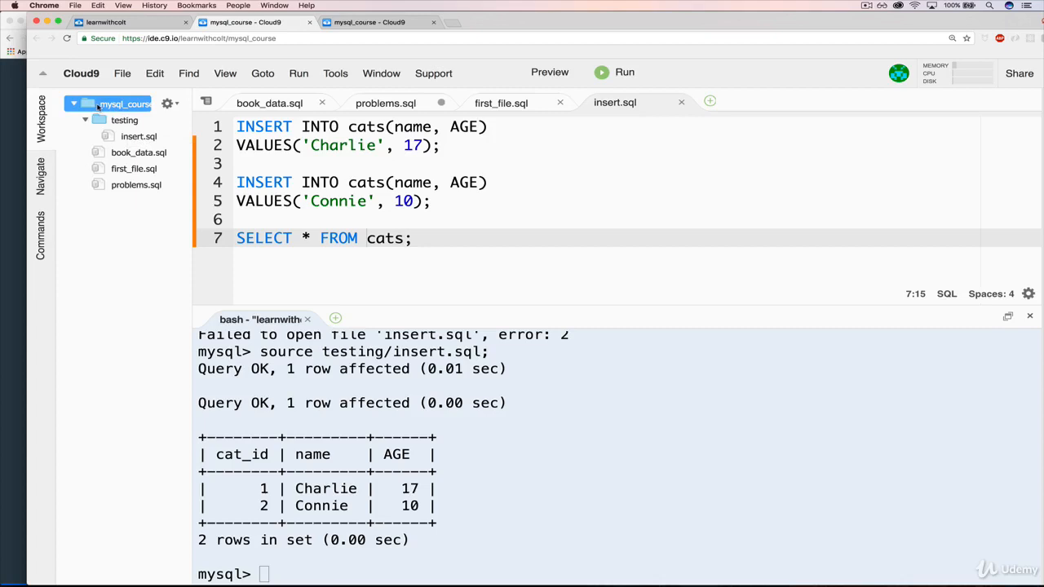
left_click(84, 120)
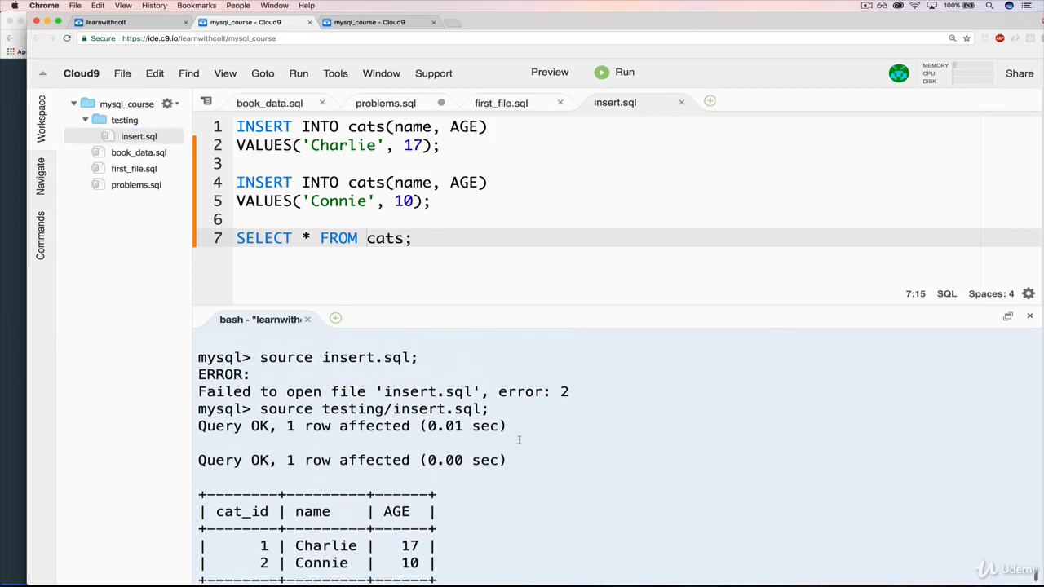
scroll("down", 3)
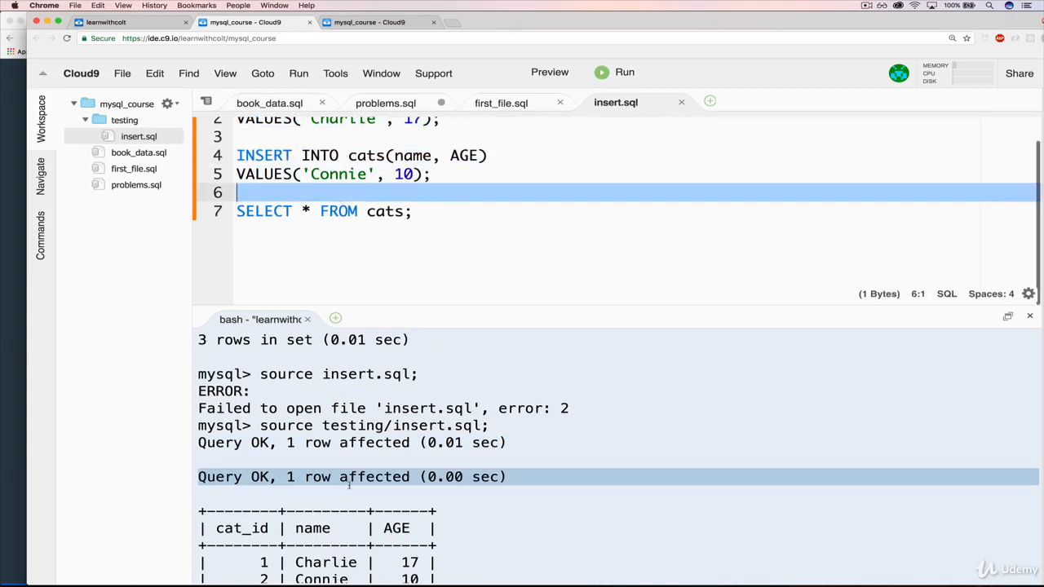
scroll("down", 3)
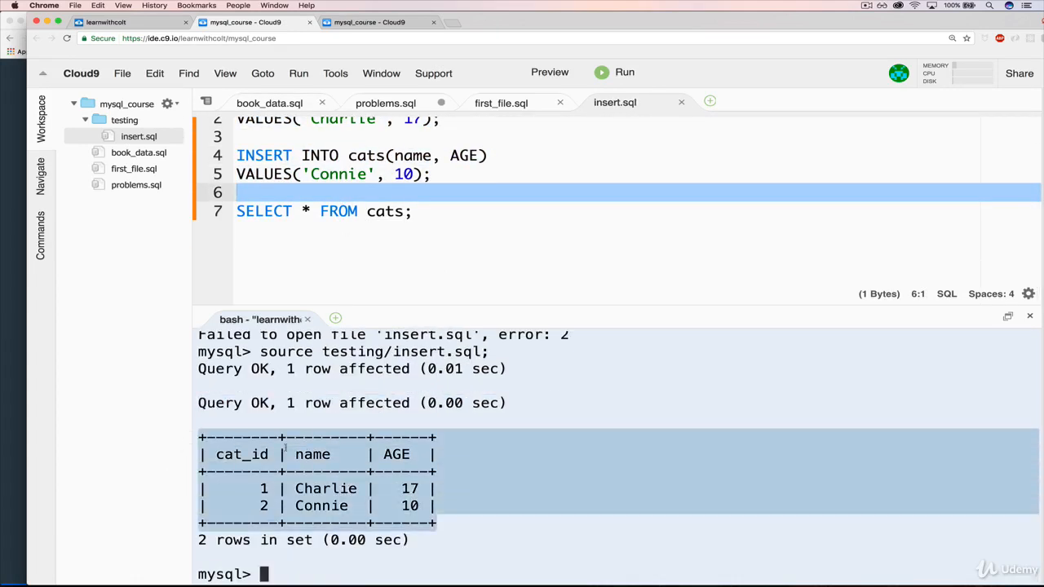